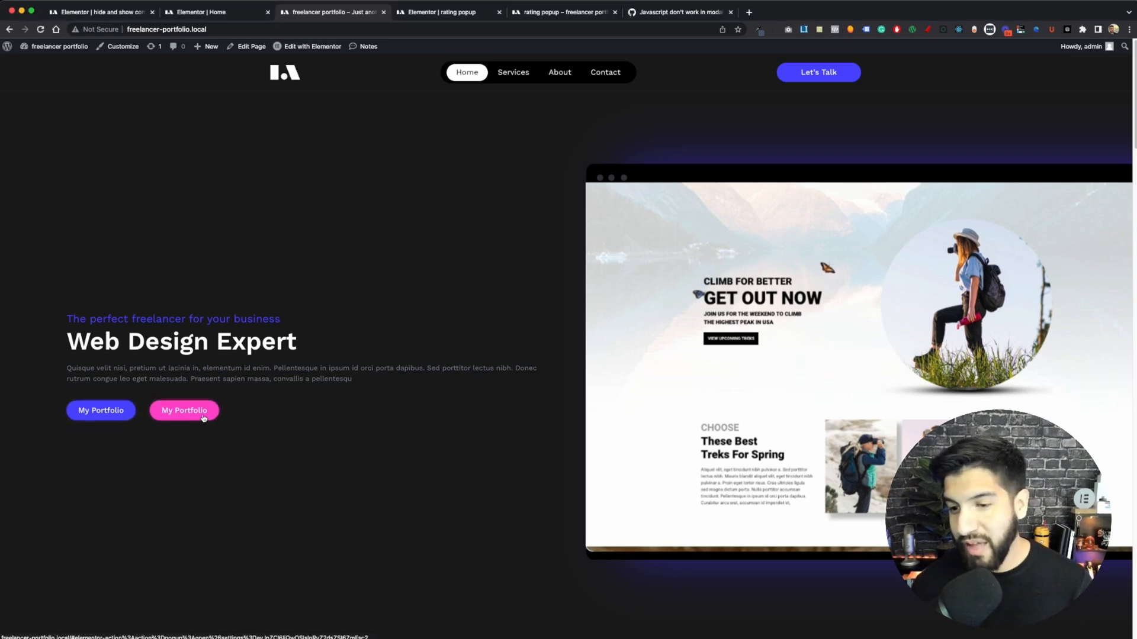
# - Open the rating popup with the homepage My Portfolio button and choose an experience option
pyautogui.click(184, 410)
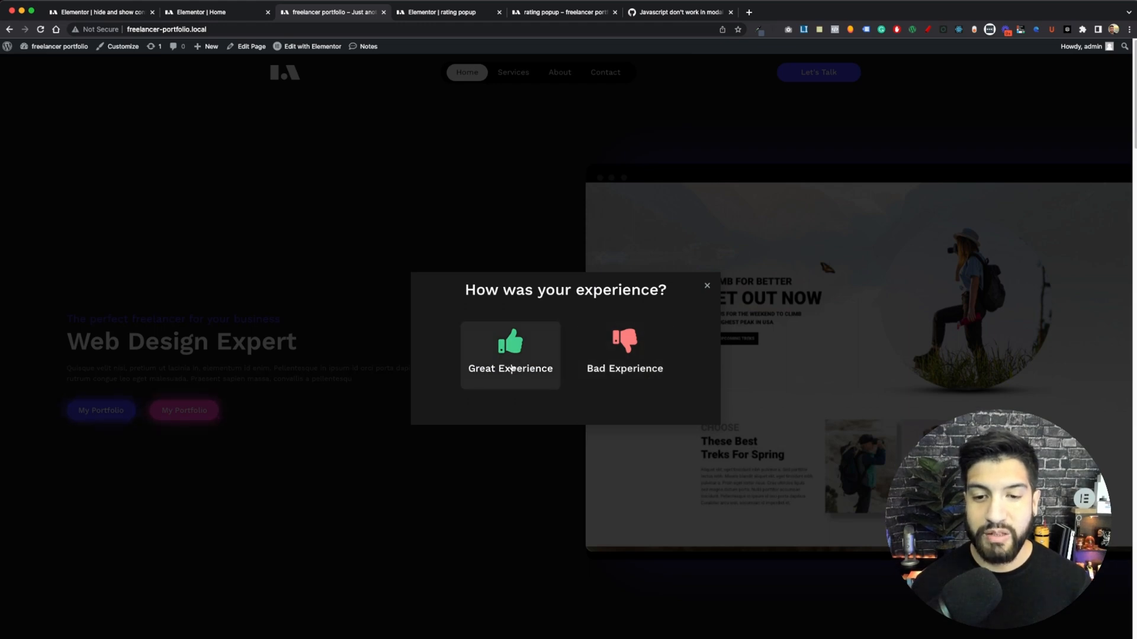
pyautogui.moveTo(624, 377)
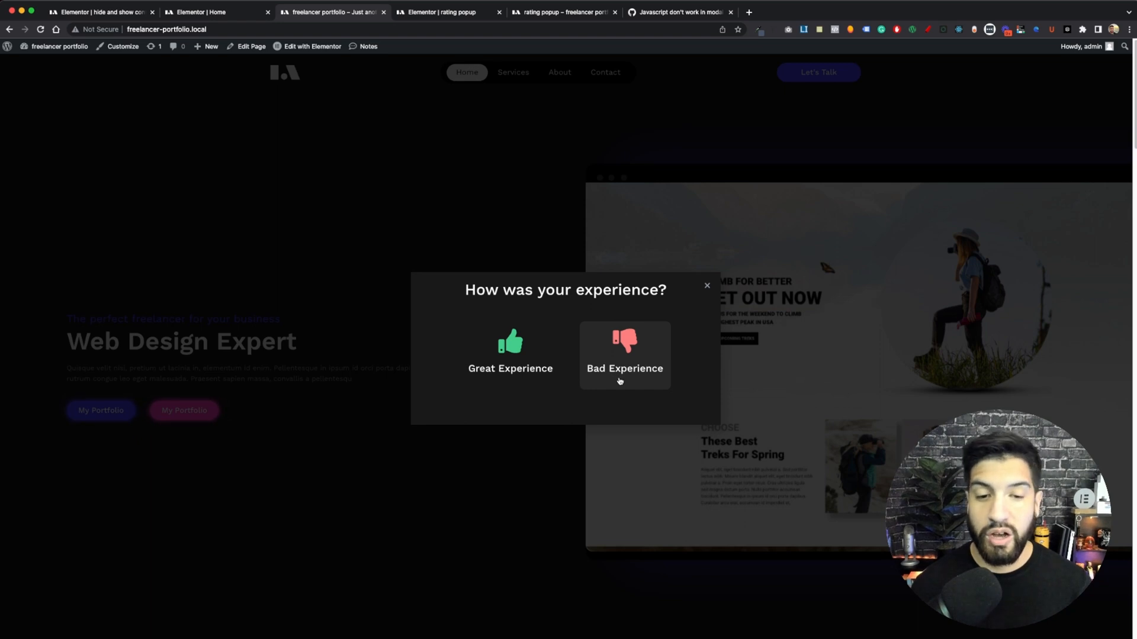
pyautogui.click(509, 350)
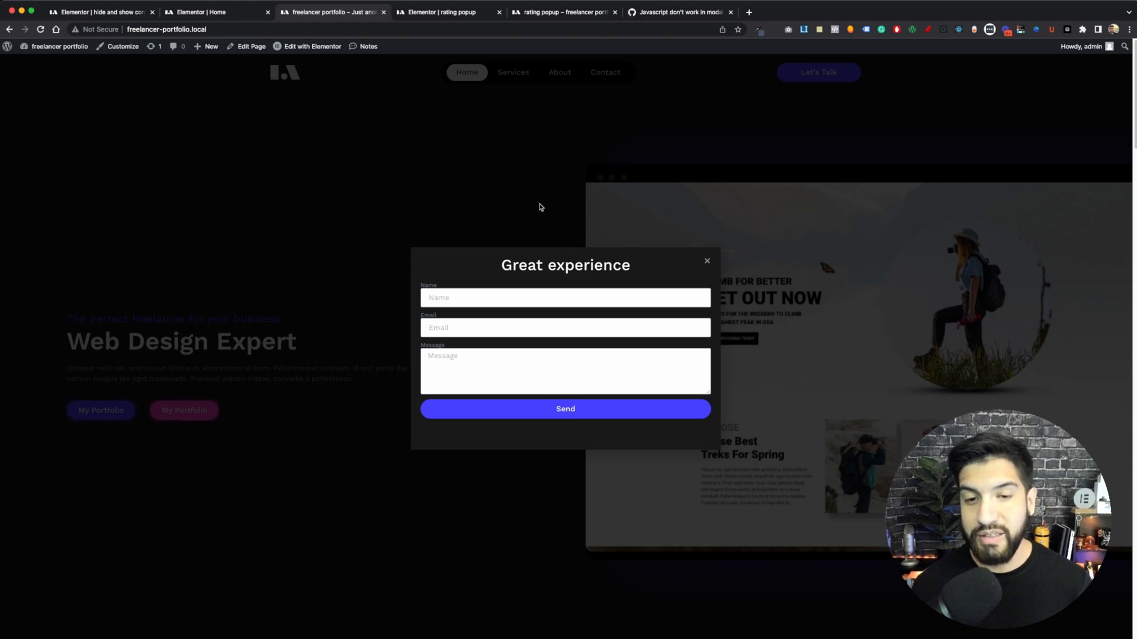
pyautogui.moveTo(590, 227)
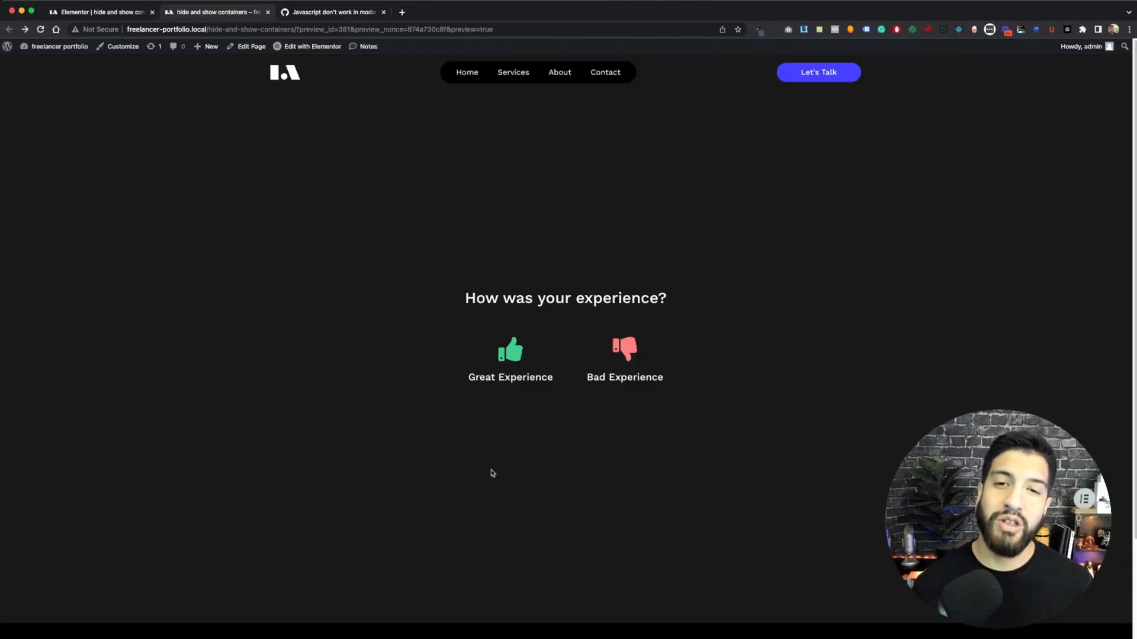
pyautogui.moveTo(510, 363)
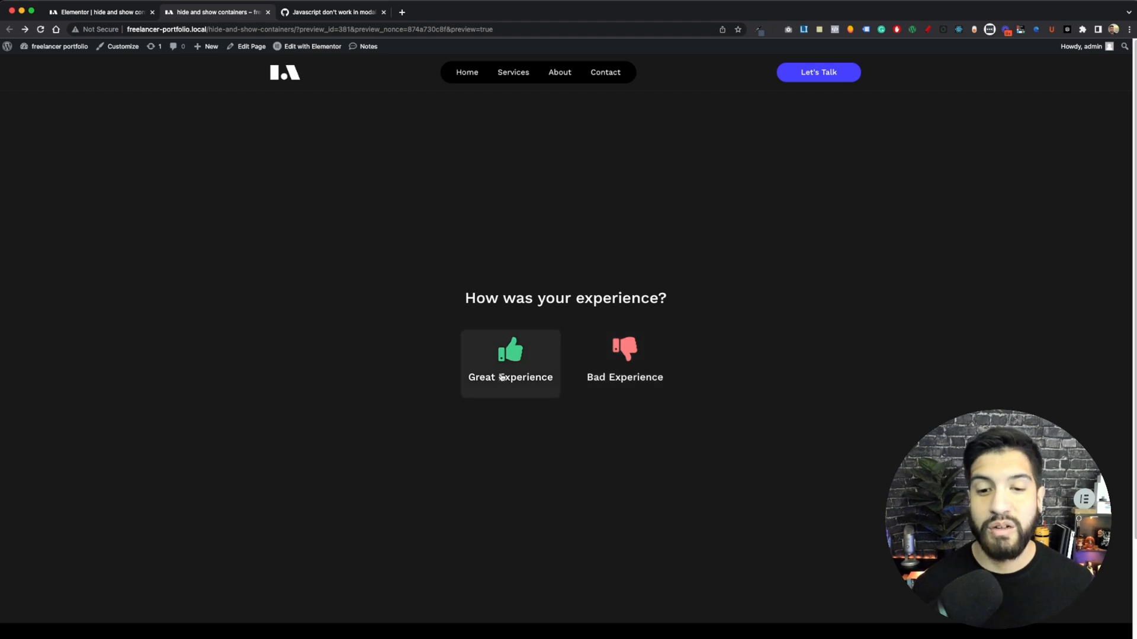
# - Pick the Great Experience icon box in the preview to reveal its feedback form
pyautogui.click(509, 362)
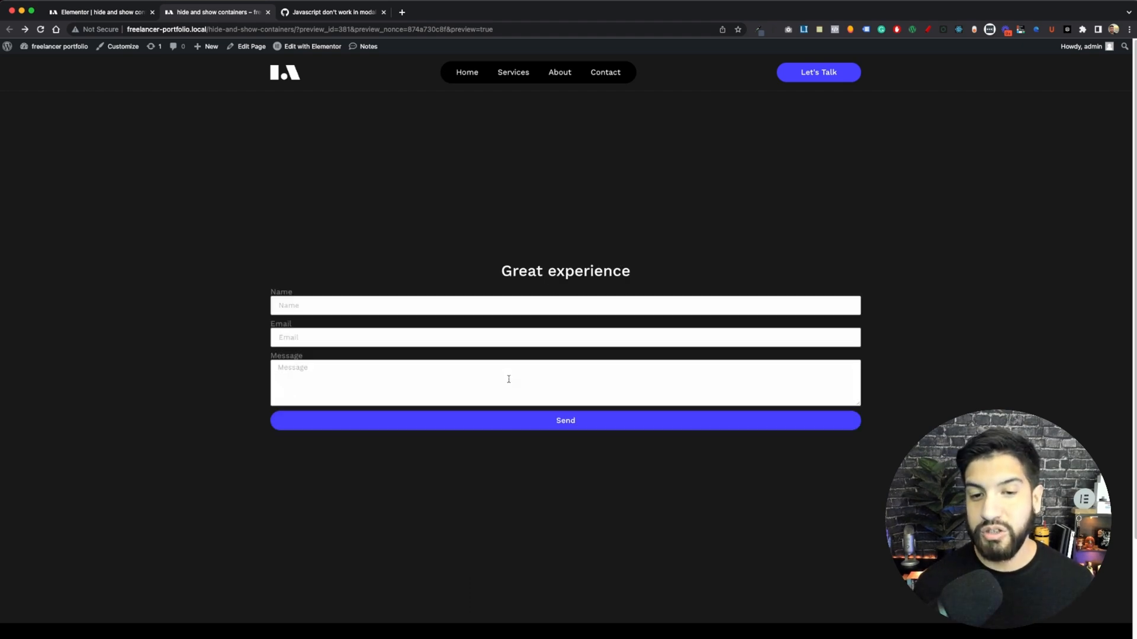
pyautogui.moveTo(585, 223)
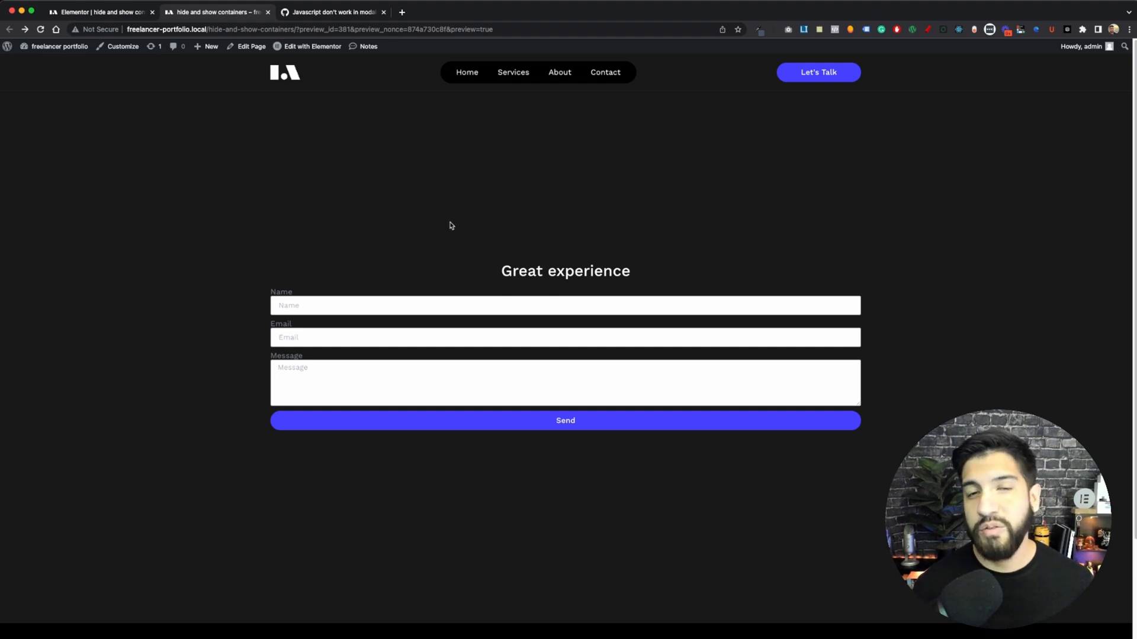
pyautogui.moveTo(439, 226)
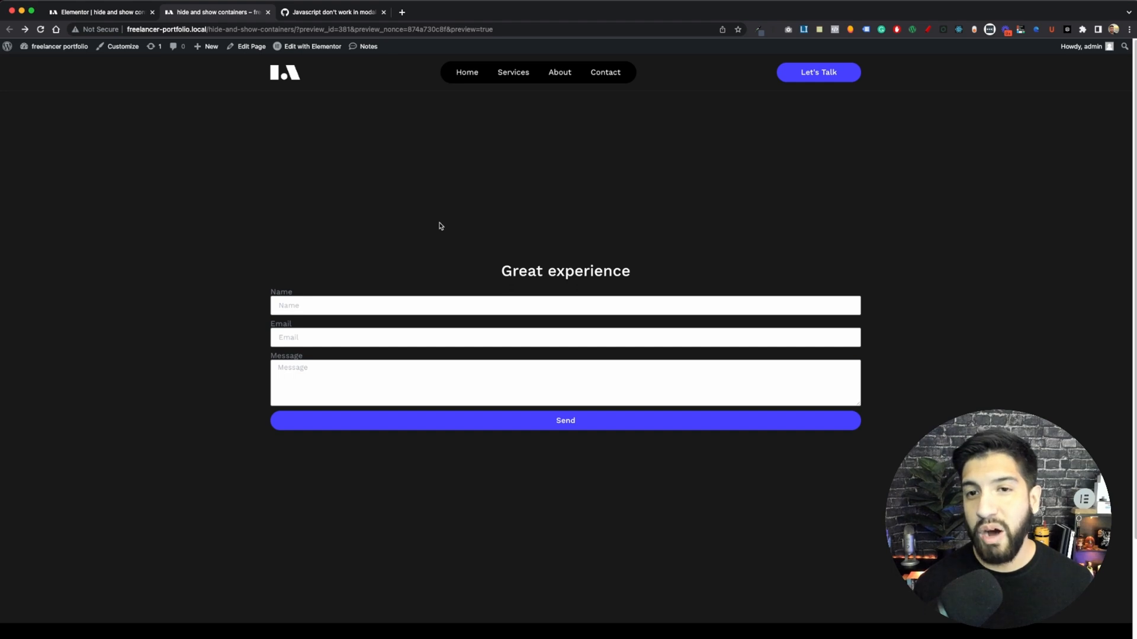
pyautogui.moveTo(92, 123)
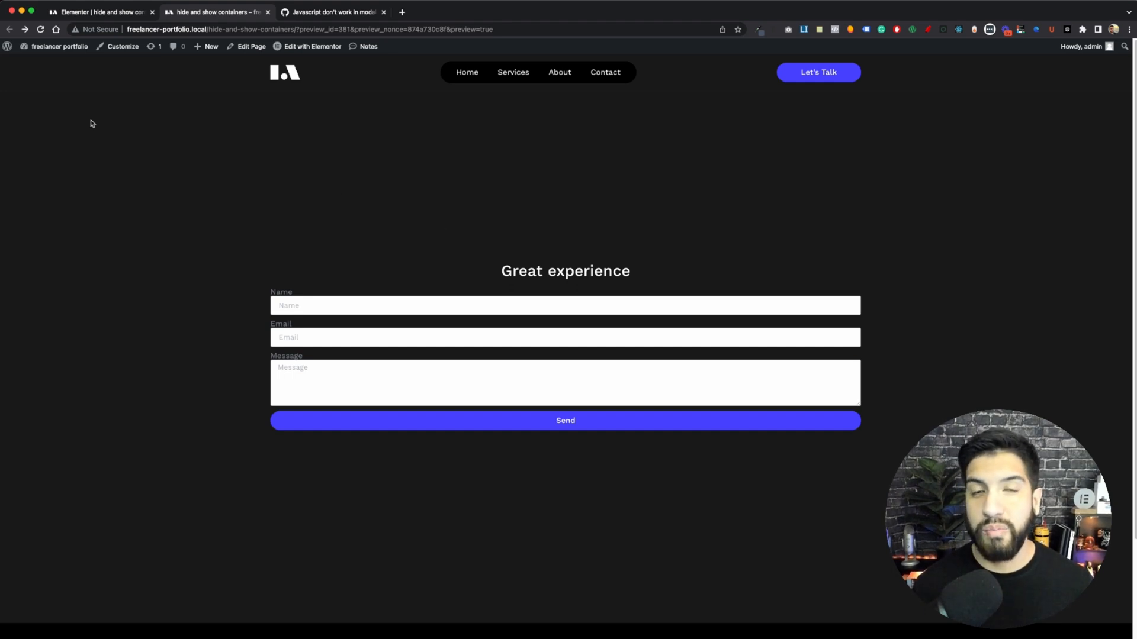
# - Create a Popup-type template named 'rating popup' from Dashboard > Templates > Popups
pyautogui.click(59, 47)
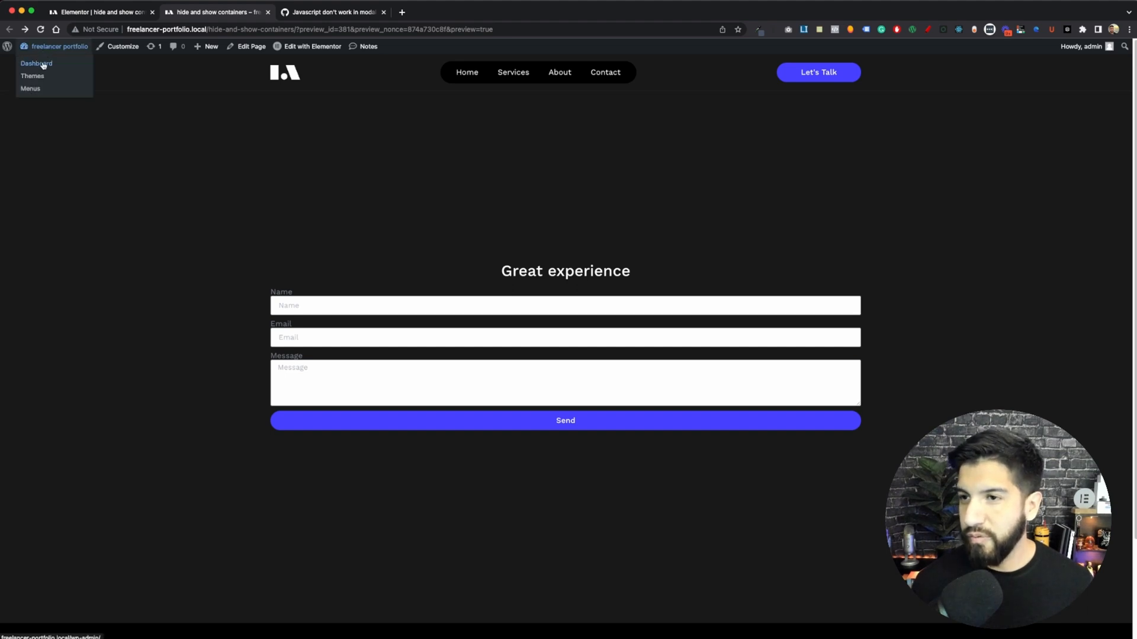
pyautogui.click(36, 63)
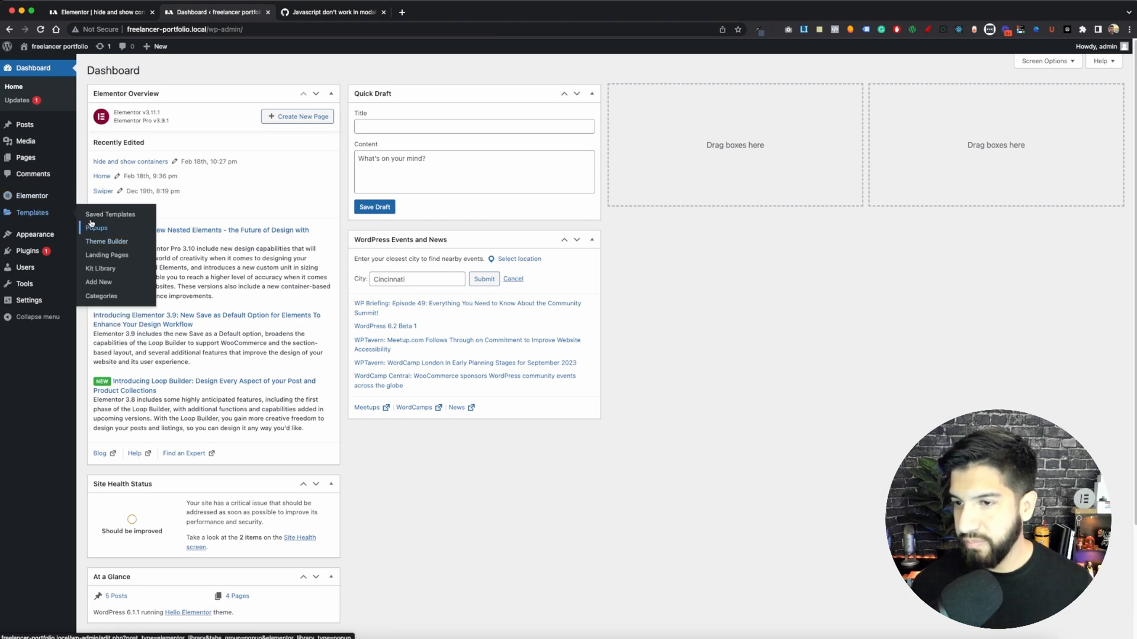
pyautogui.click(97, 228)
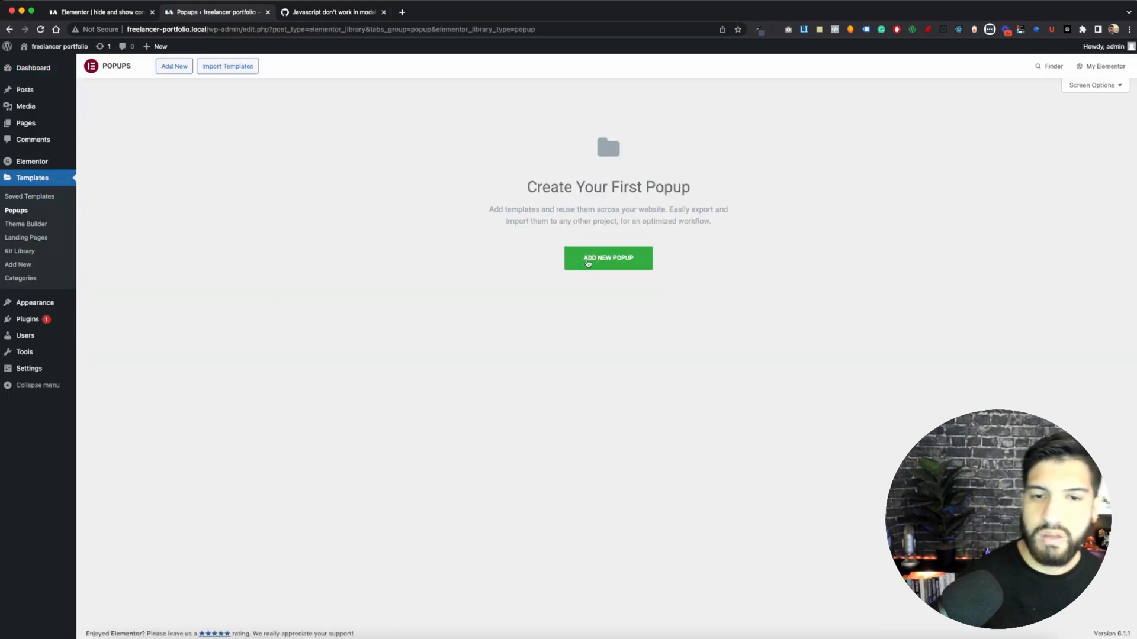
pyautogui.click(608, 258)
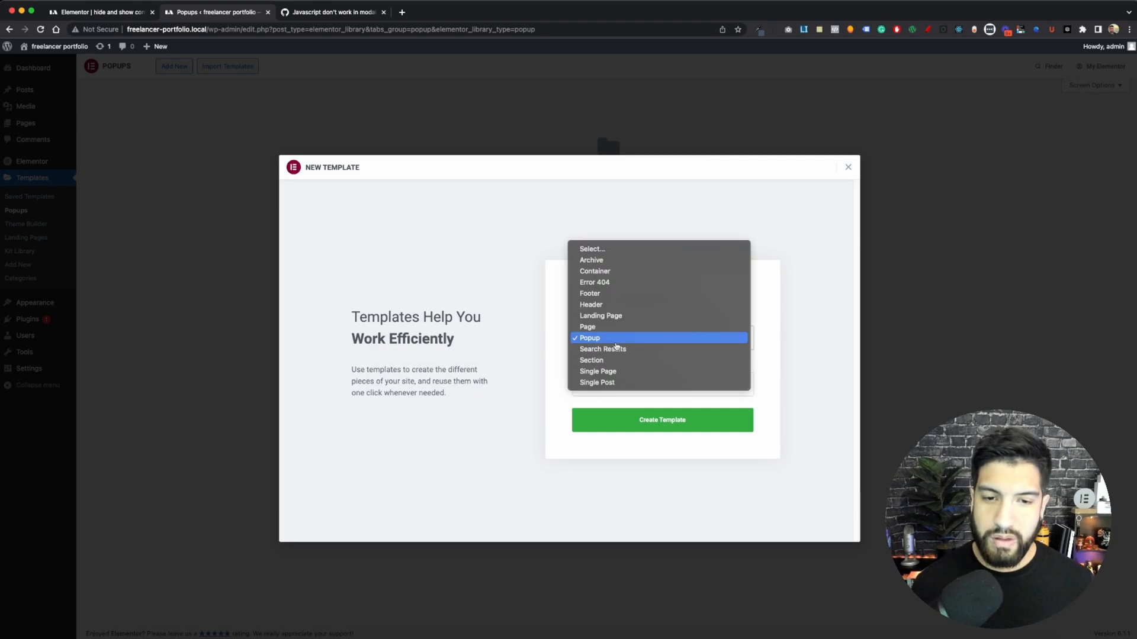
pyautogui.click(588, 338)
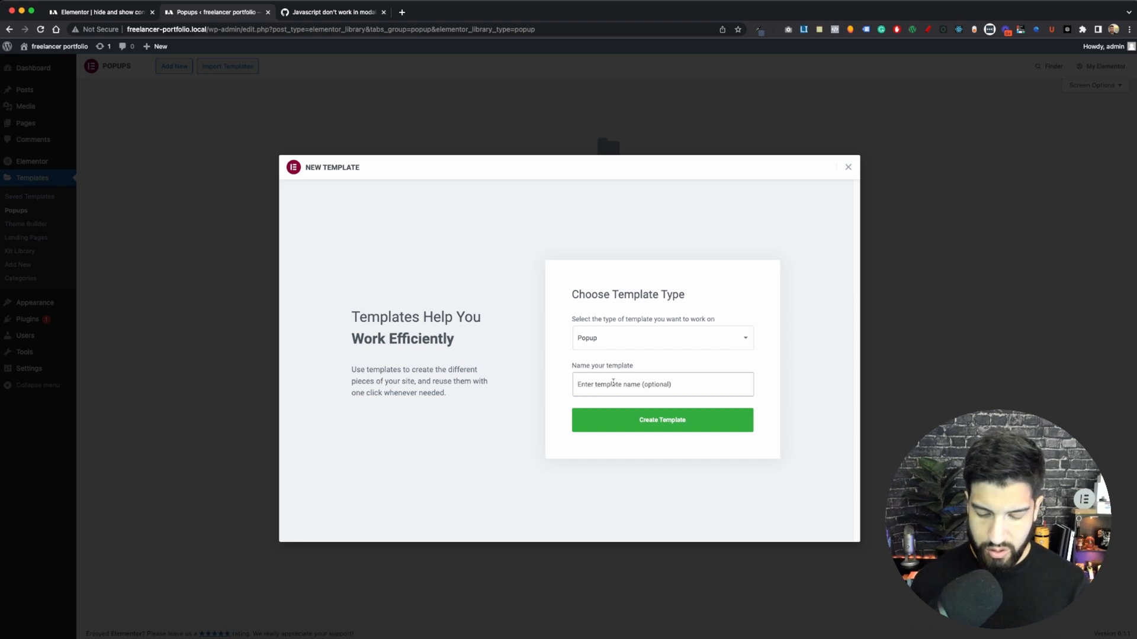
pyautogui.write('rating')
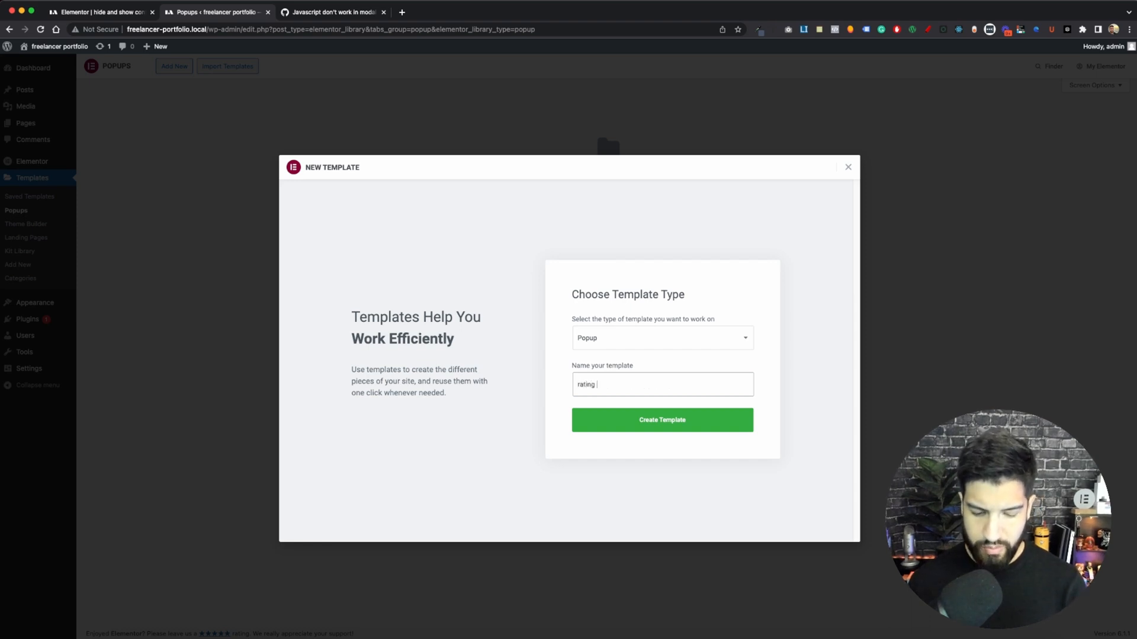
pyautogui.write('popup')
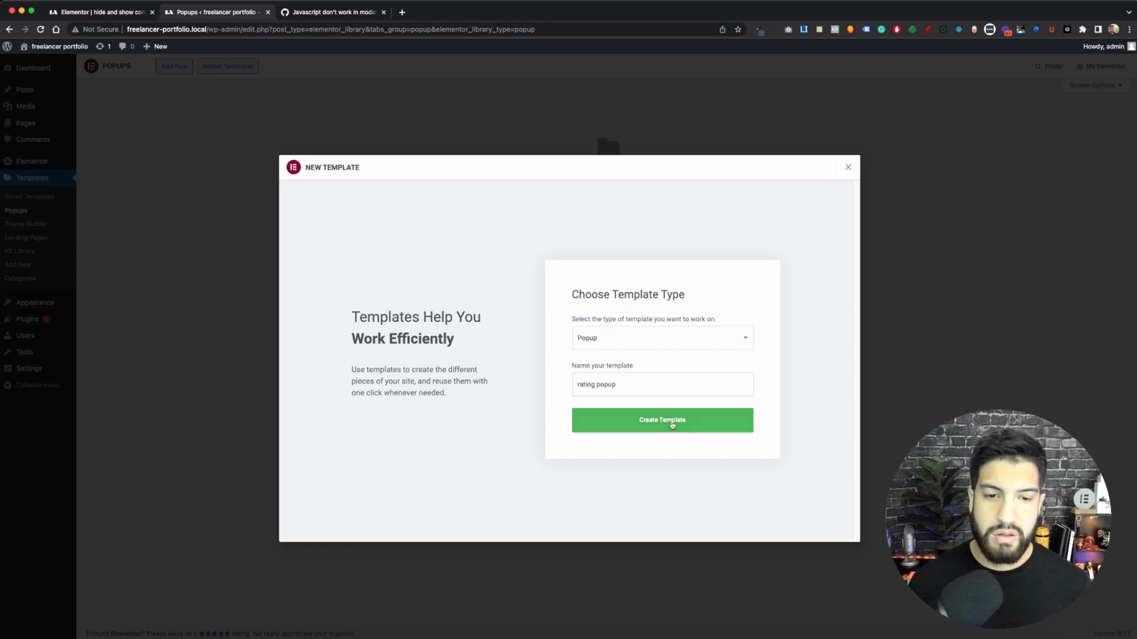
pyautogui.click(661, 420)
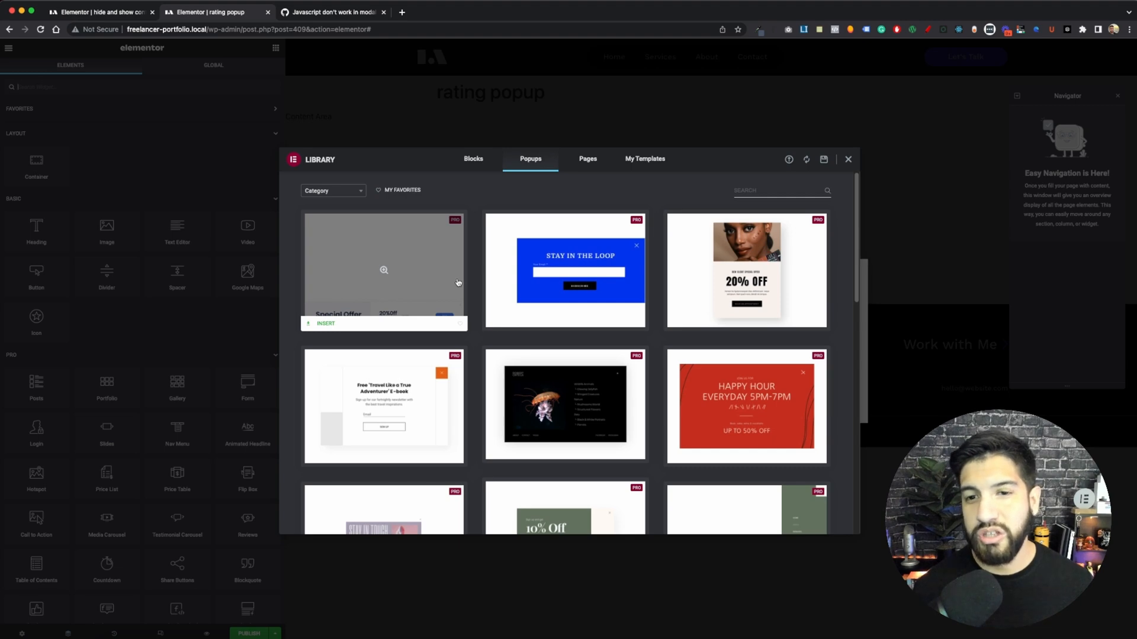
# - Switch to the hide and show containers page holding the experience rating container
pyautogui.click(847, 159)
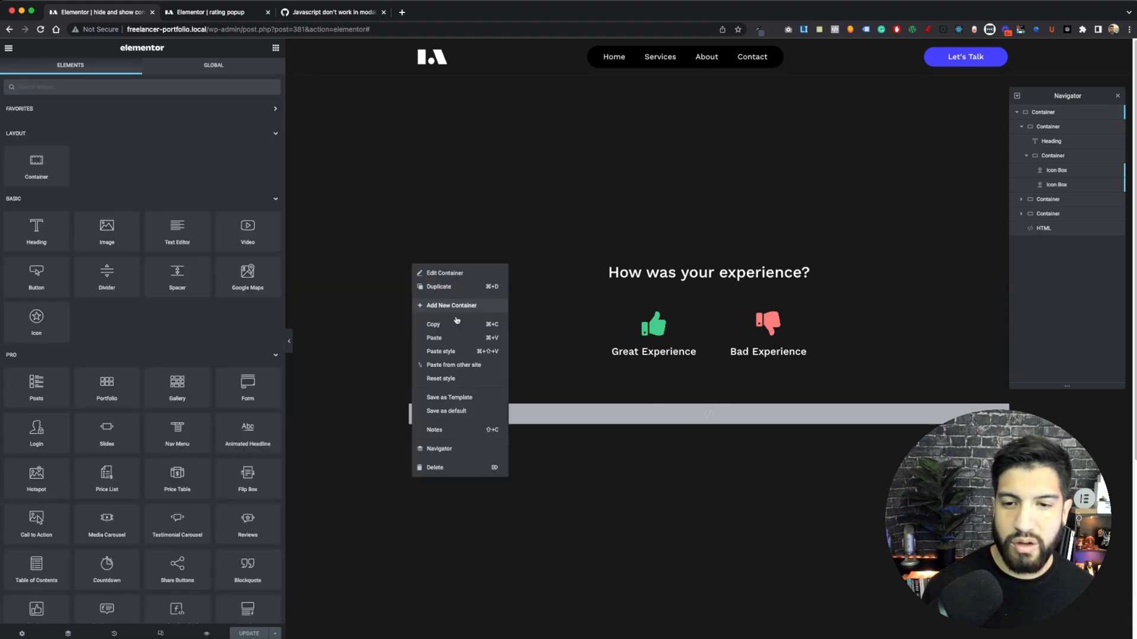
pyautogui.moveTo(461, 330)
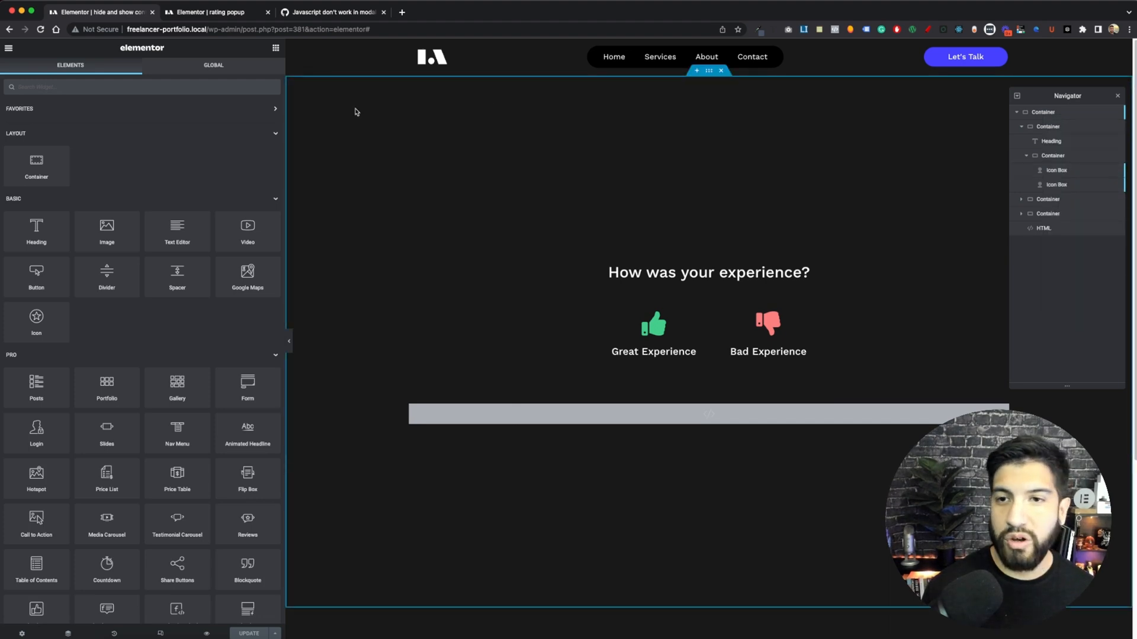
pyautogui.moveTo(677, 109)
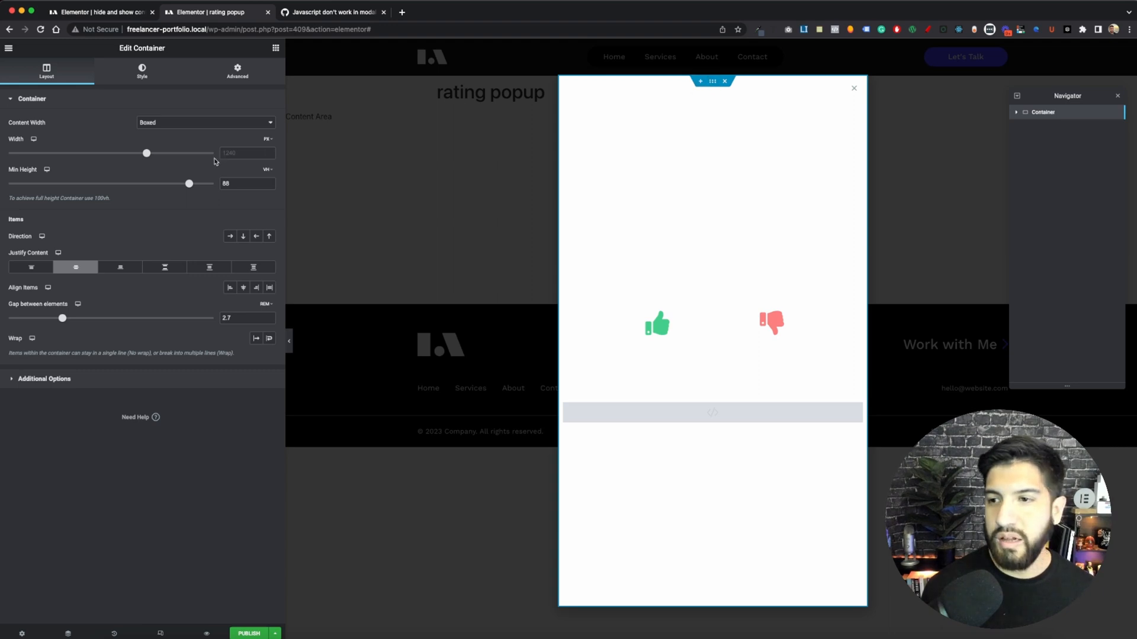
# - Remove the container's minimum height, give it a classic background, and select the HTML element
pyautogui.click(246, 183)
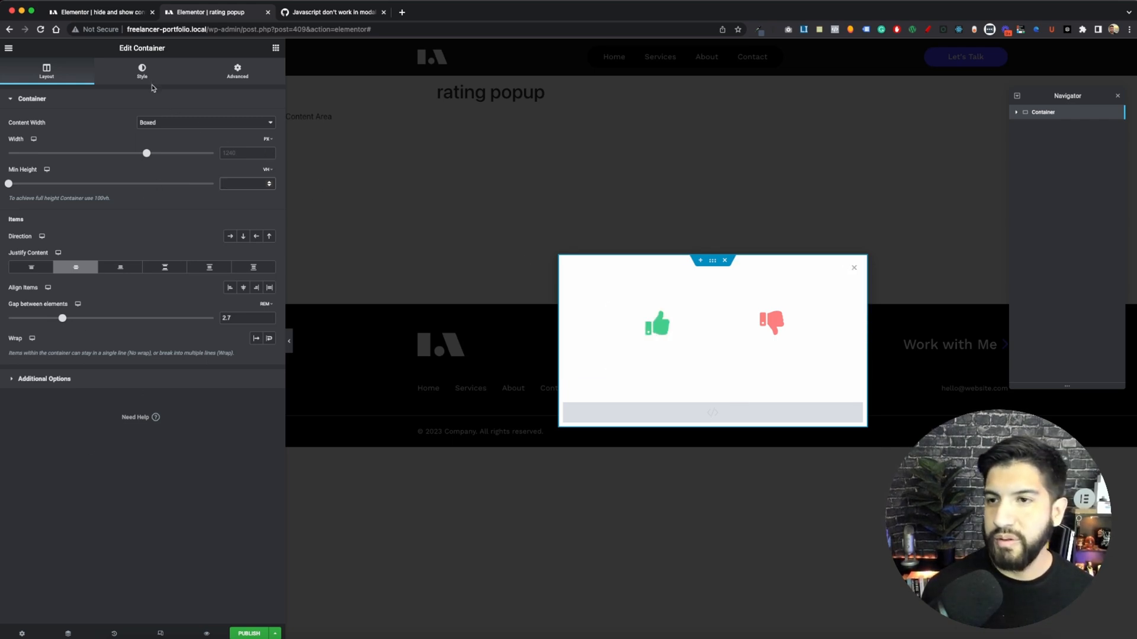
pyautogui.click(142, 71)
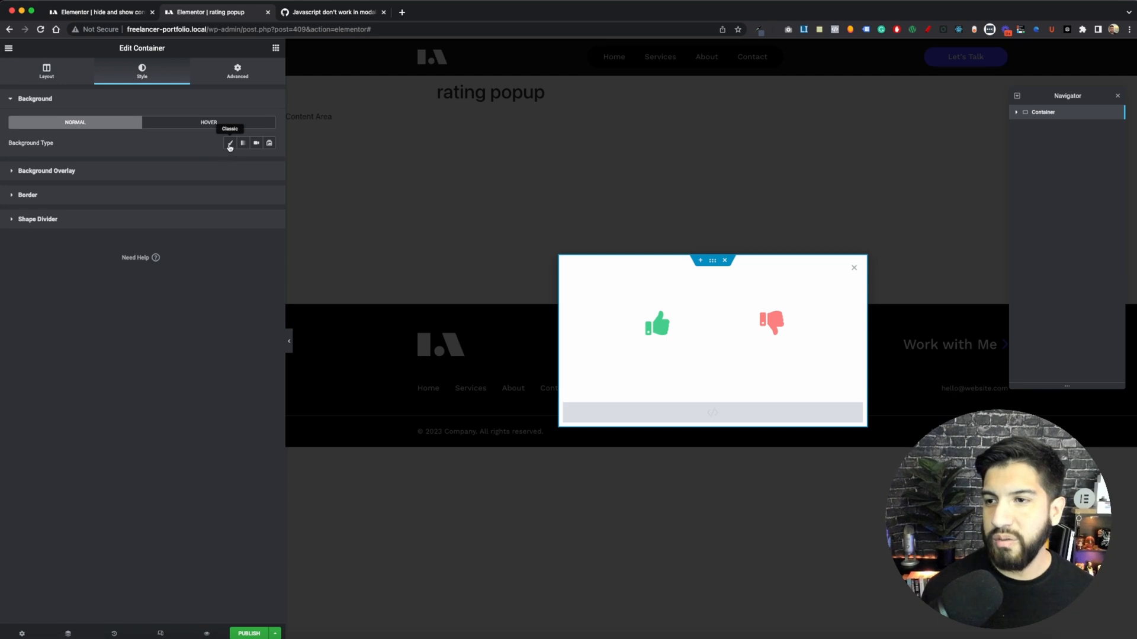
pyautogui.click(230, 143)
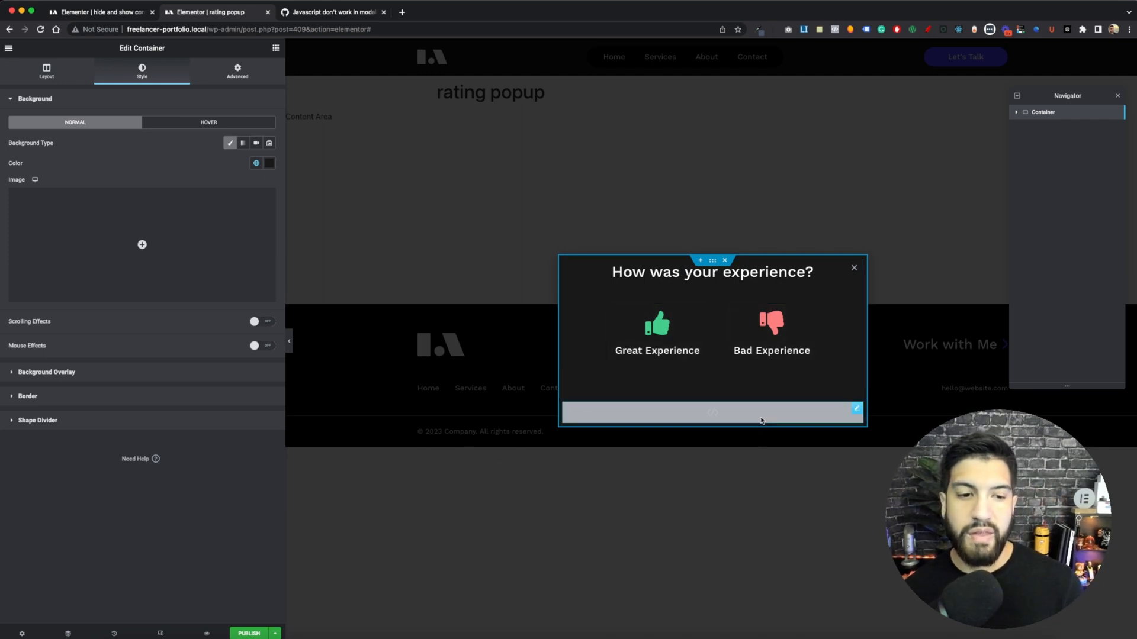
pyautogui.click(1043, 170)
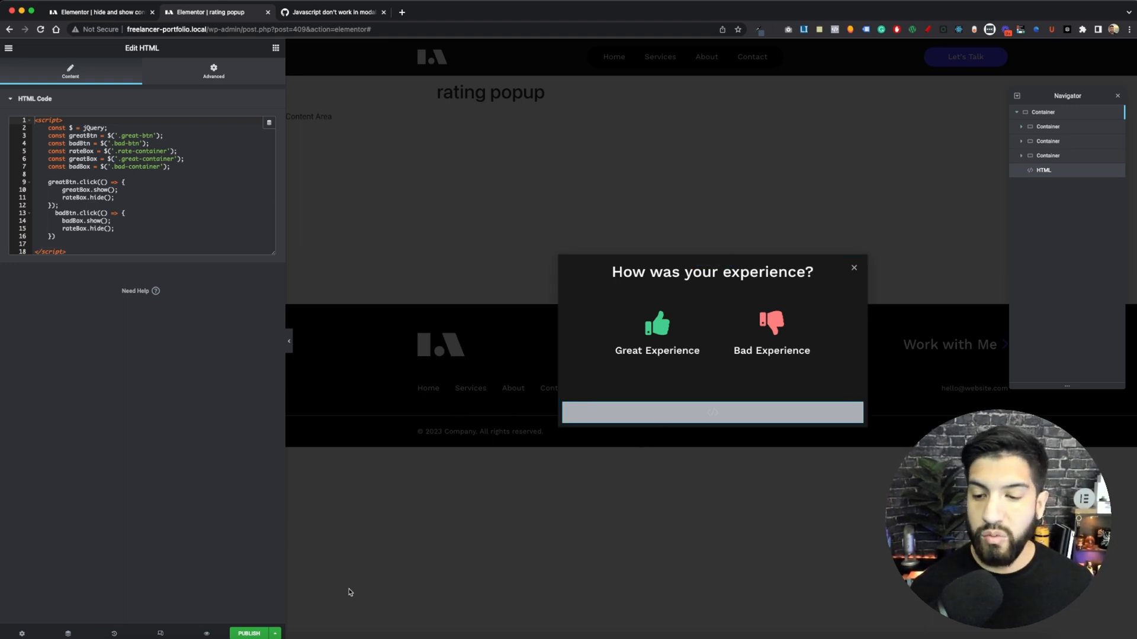
# - Publish the rating popup and Save & Close without display conditions
pyautogui.click(249, 633)
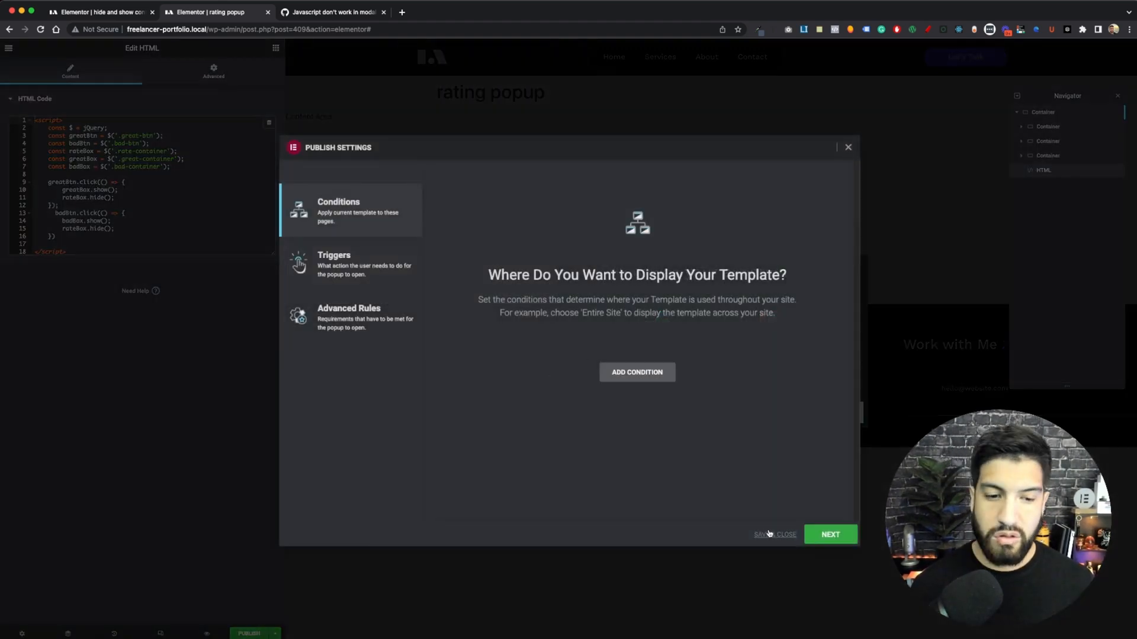
pyautogui.click(636, 371)
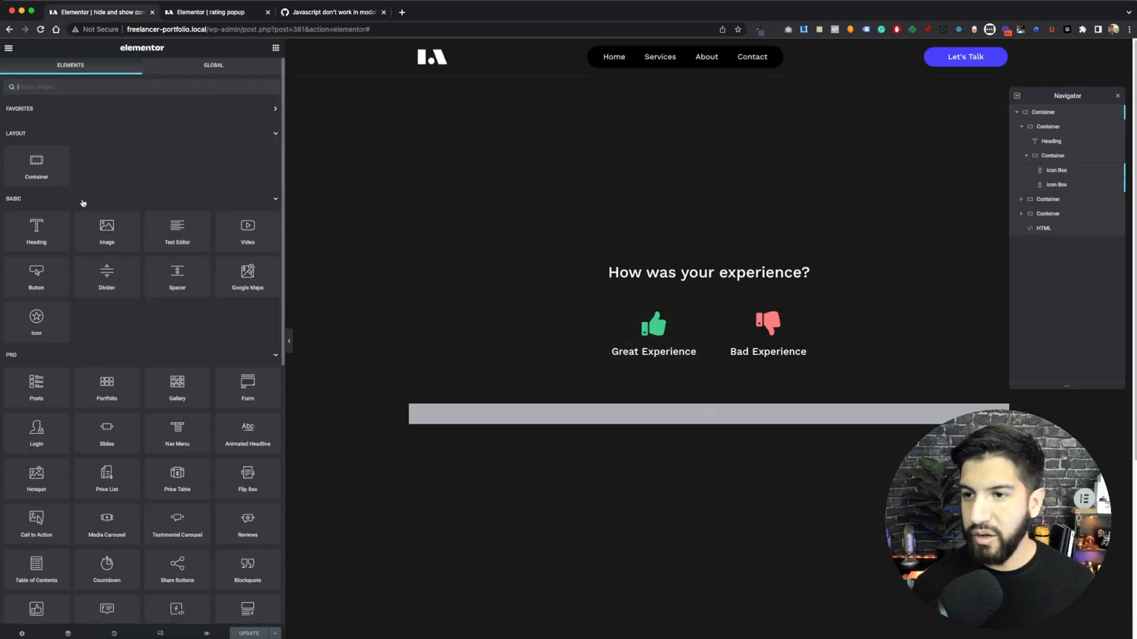
# - Place a Button widget above the experience heading and choose the popup it opens
pyautogui.moveTo(36, 275); pyautogui.dragTo(713, 261)
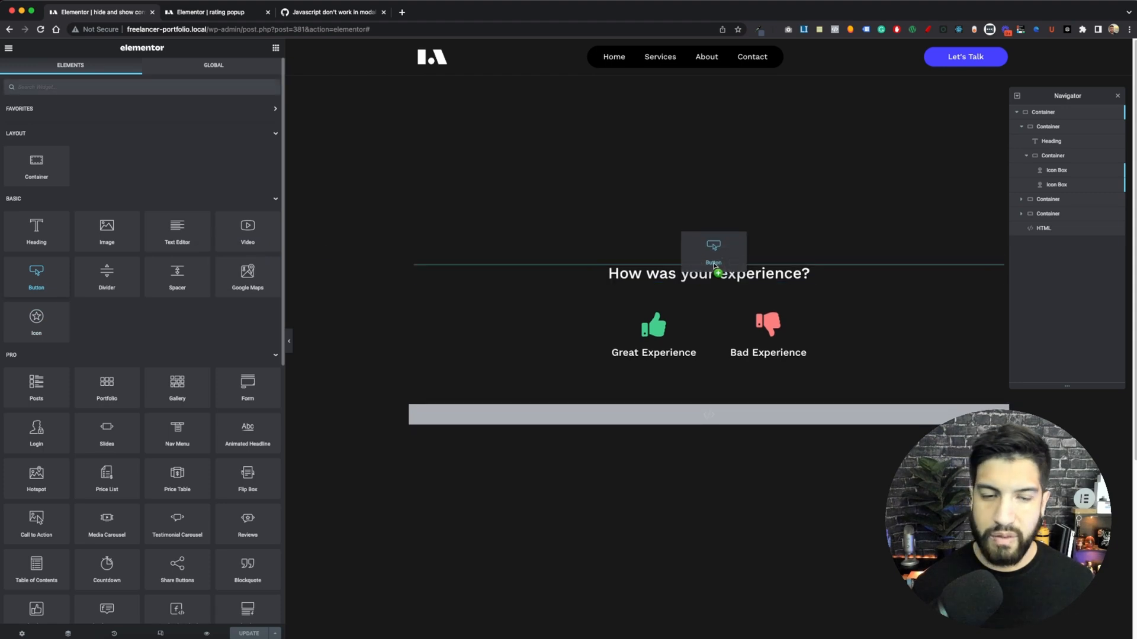
pyautogui.moveTo(36, 276); pyautogui.dragTo(713, 250)
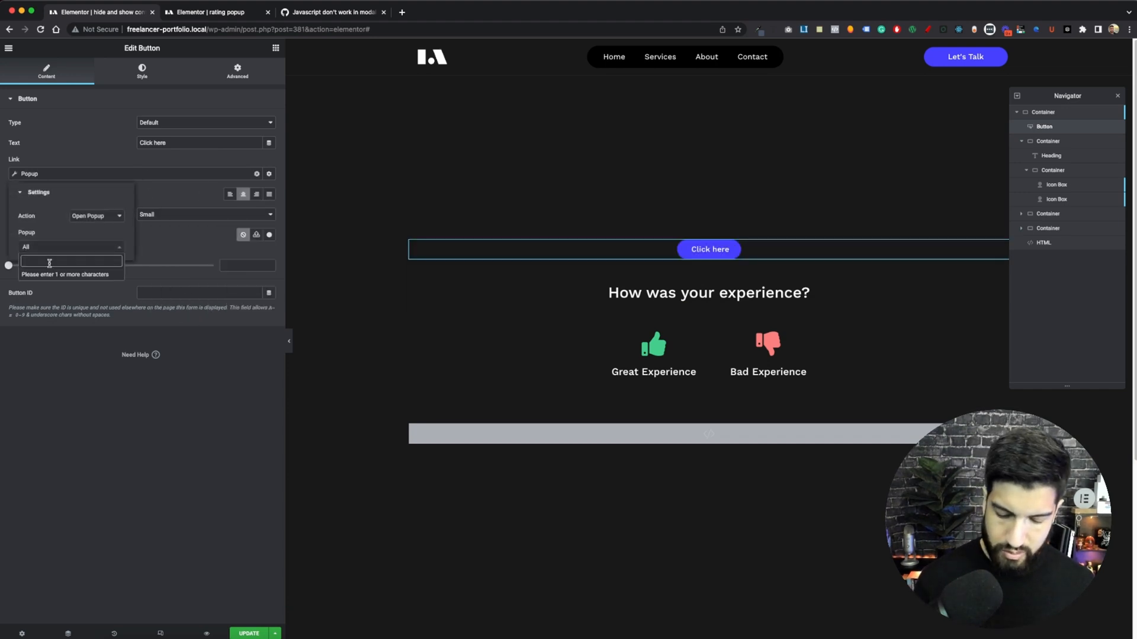
pyautogui.click(65, 262)
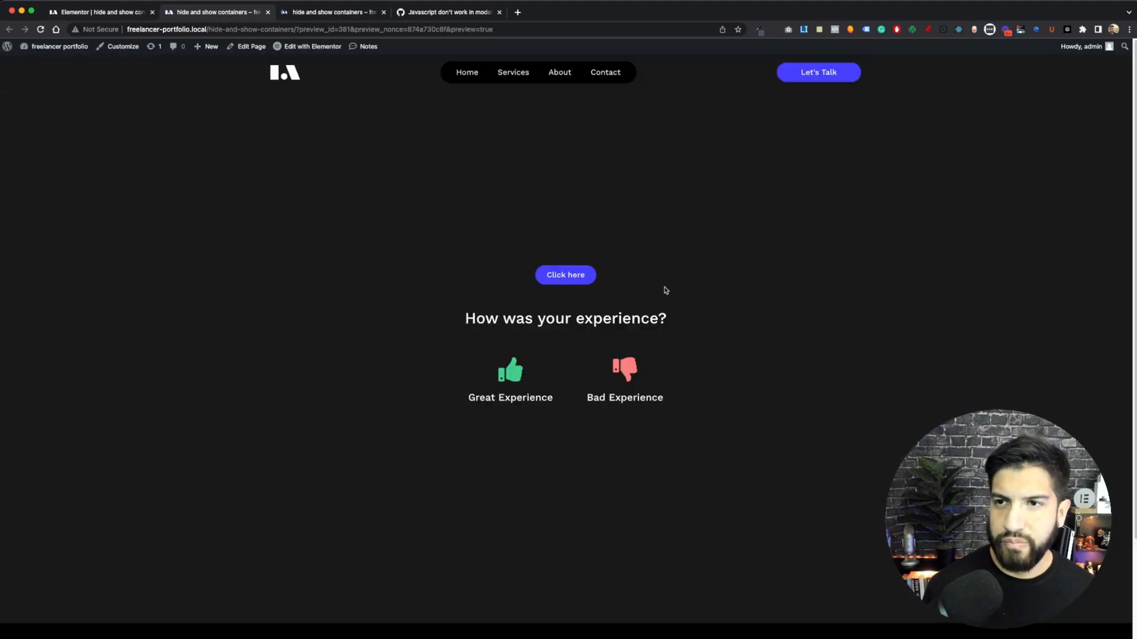
pyautogui.click(564, 275)
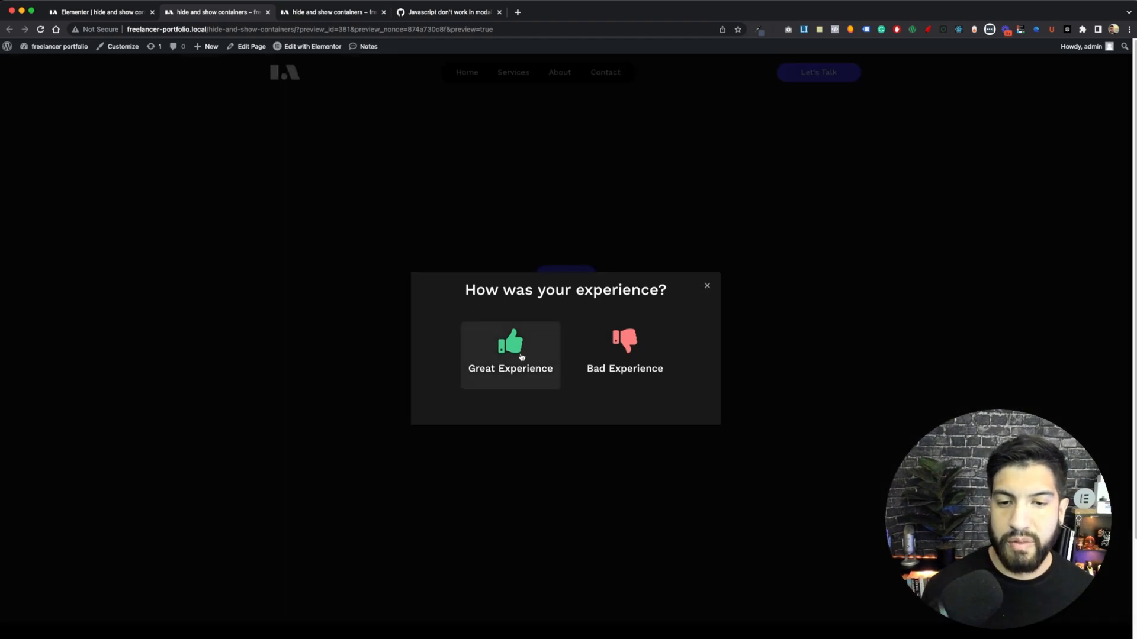
pyautogui.moveTo(606, 361)
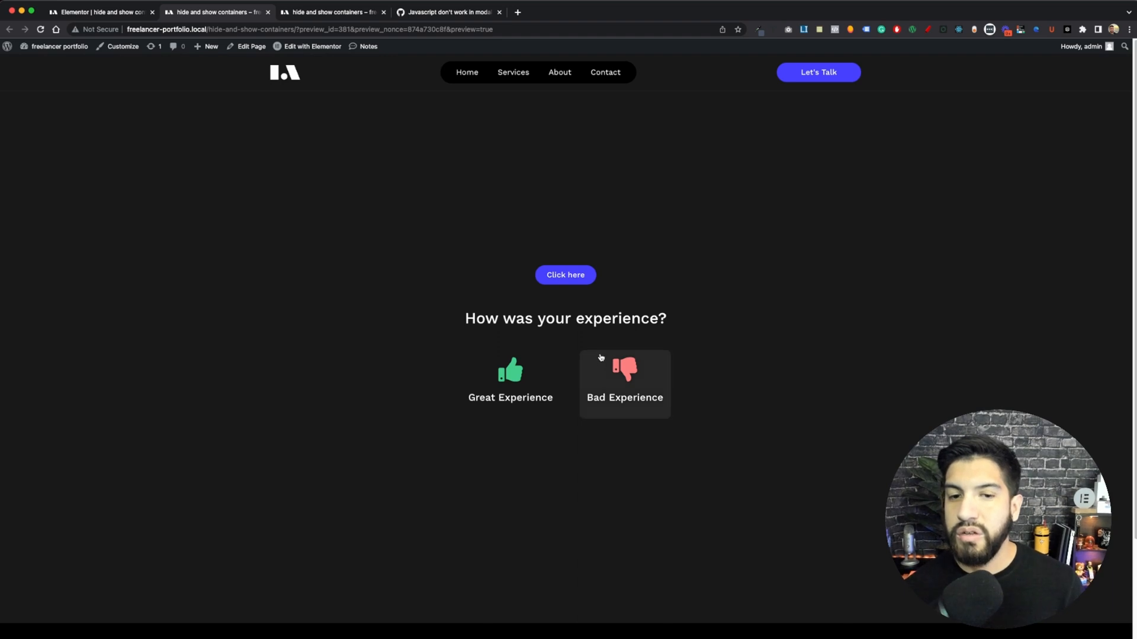
pyautogui.moveTo(404, 270)
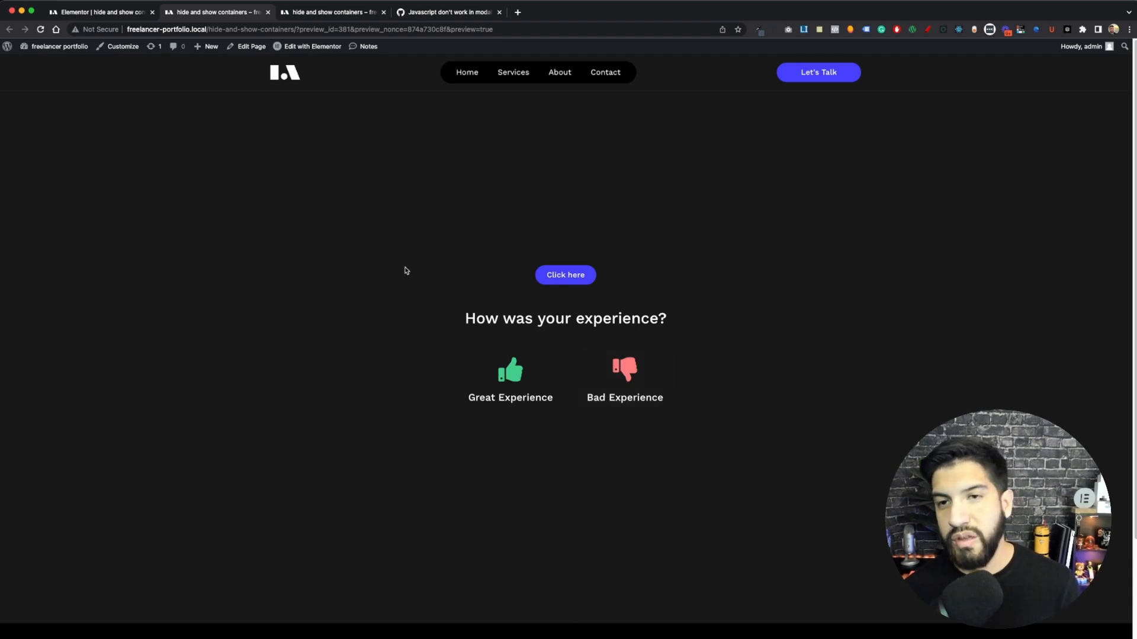
pyautogui.moveTo(382, 272)
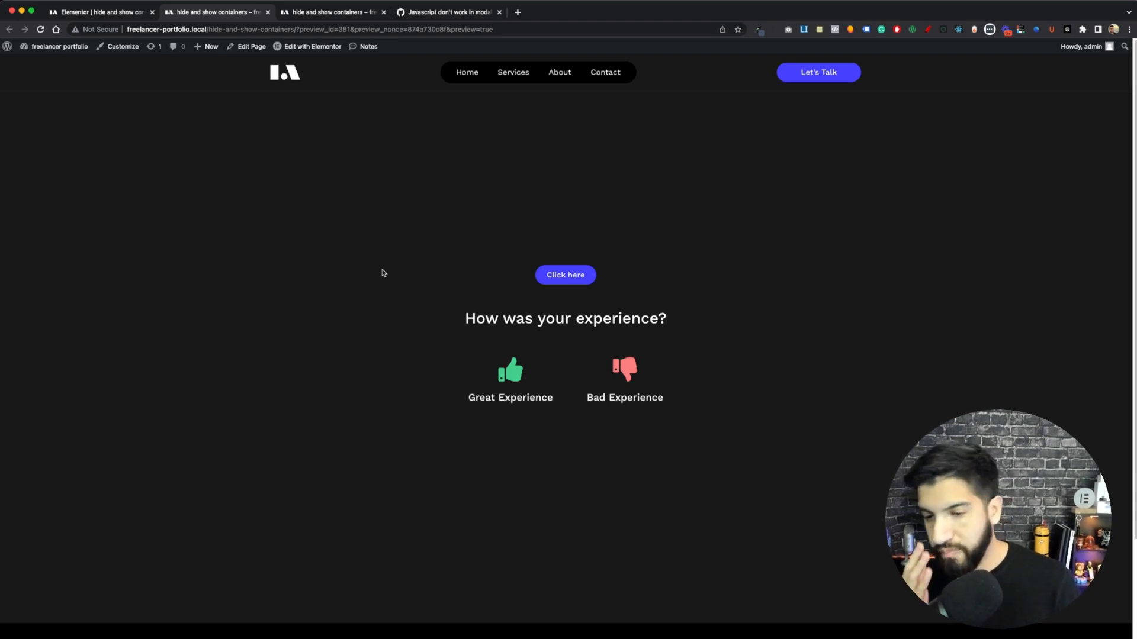
pyautogui.moveTo(375, 258)
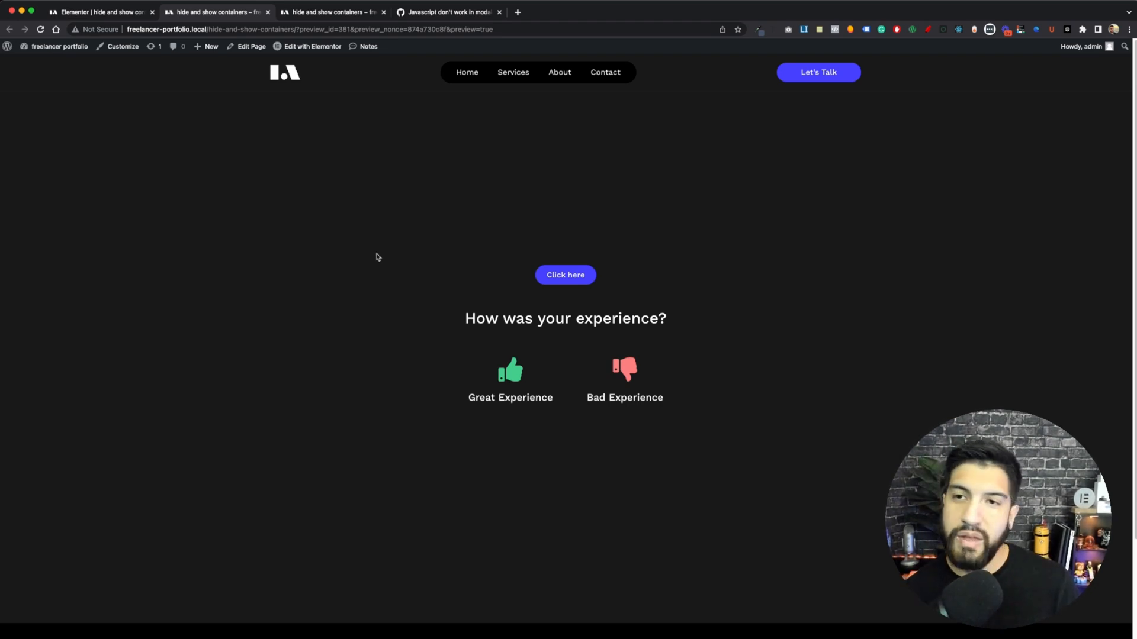
pyautogui.moveTo(389, 134)
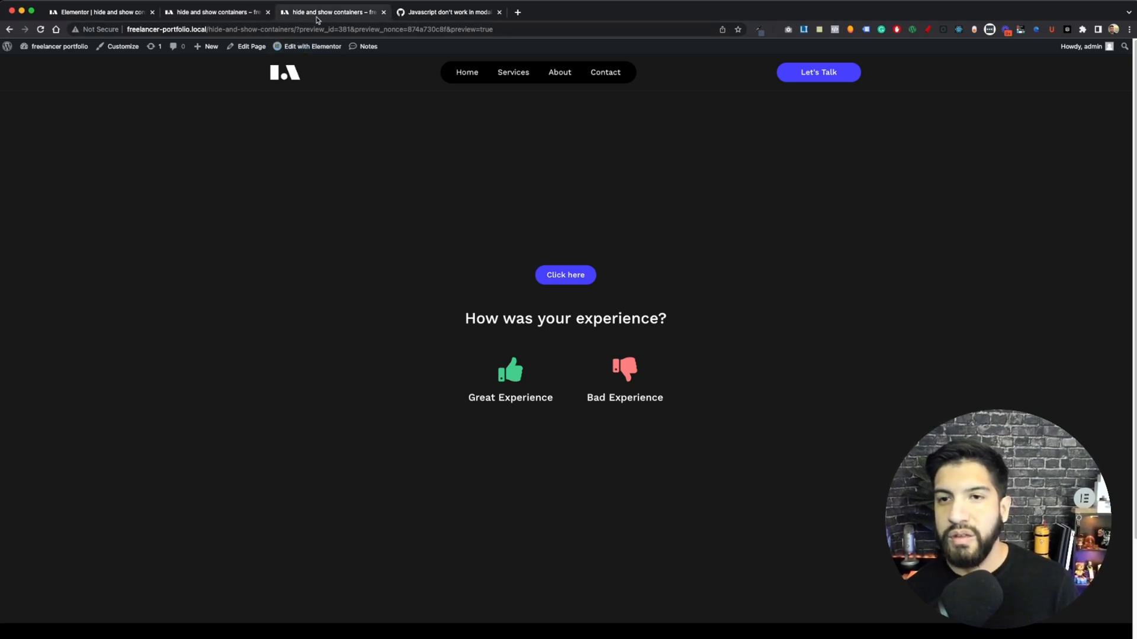
pyautogui.click(448, 12)
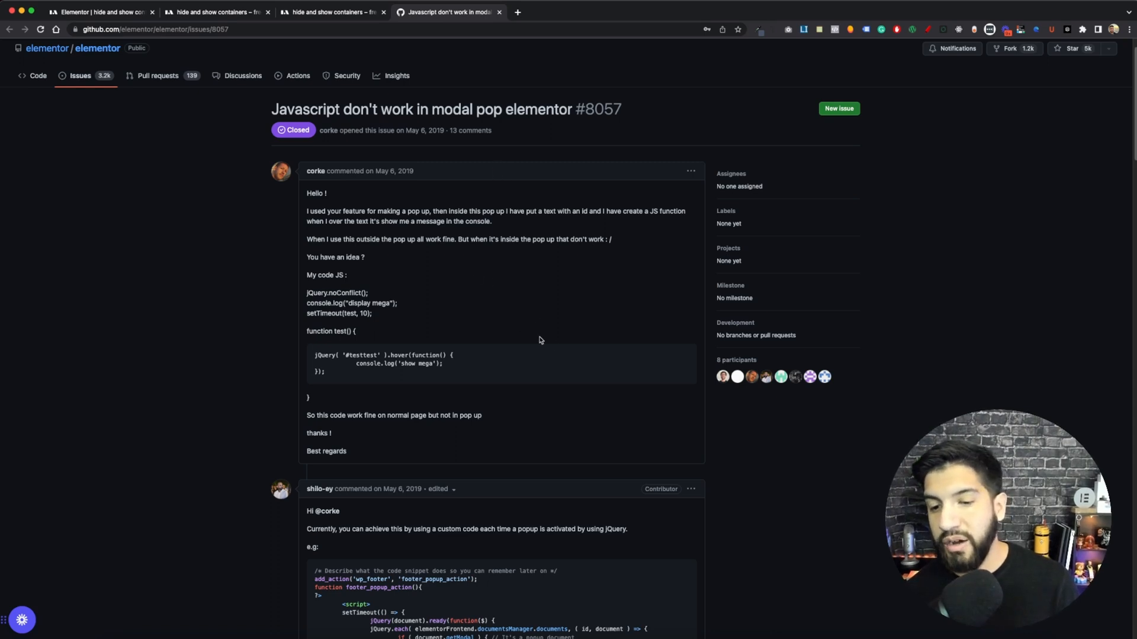
# - Scroll issue #8057 comments down to the working jQuery(window).load popup snippet
pyautogui.scroll(-3)
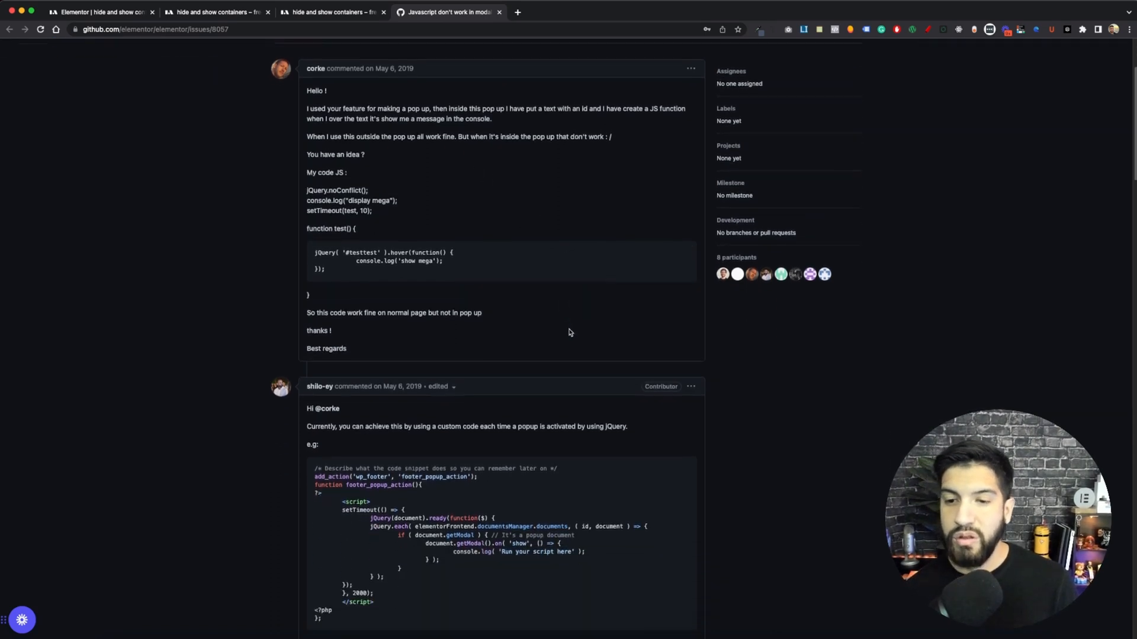
pyautogui.scroll(-3)
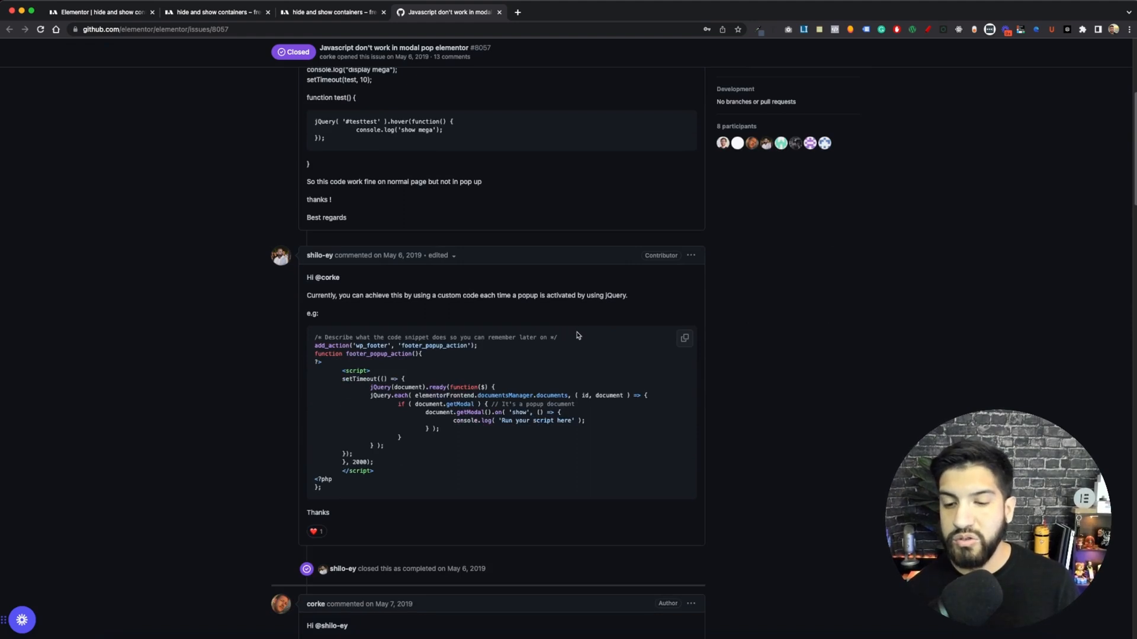
pyautogui.scroll(-3)
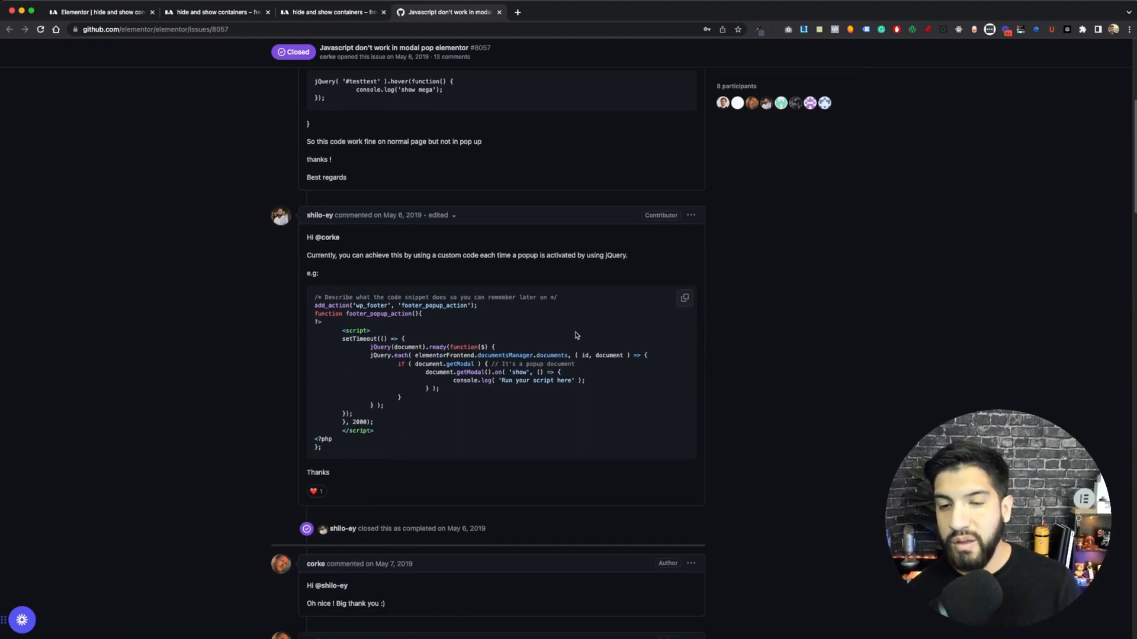
pyautogui.scroll(-3)
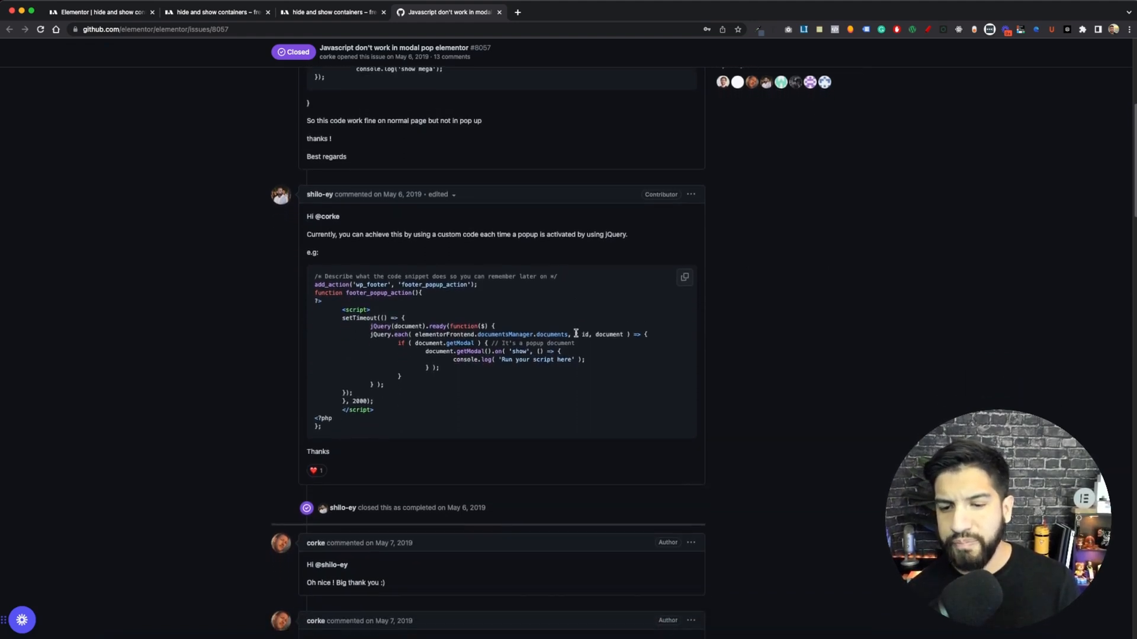
pyautogui.scroll(-3)
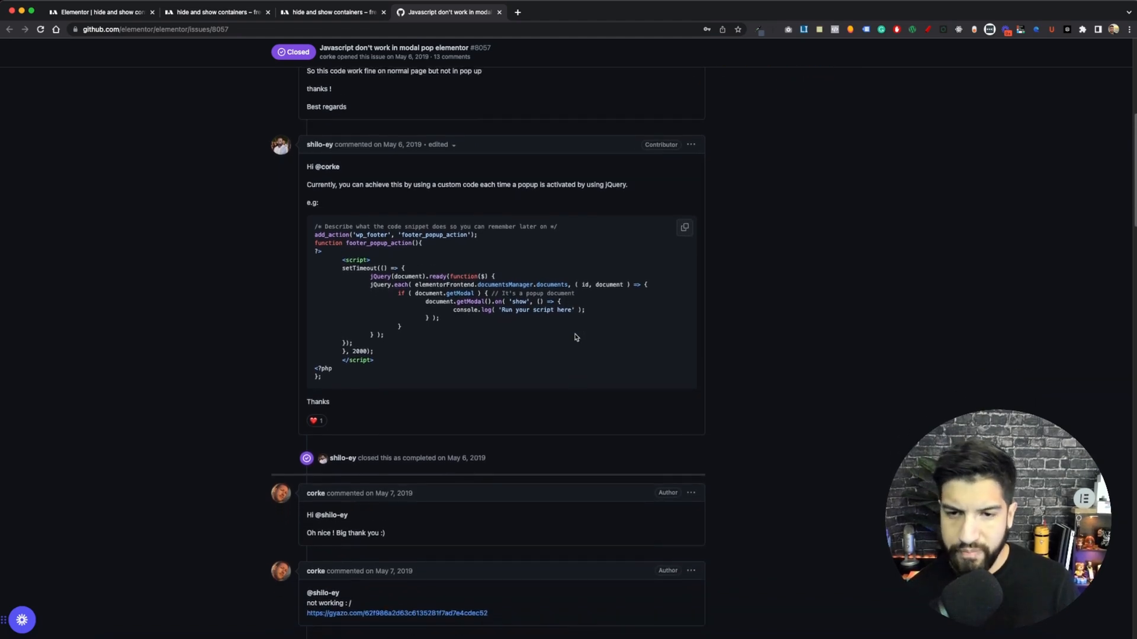
pyautogui.scroll(-3)
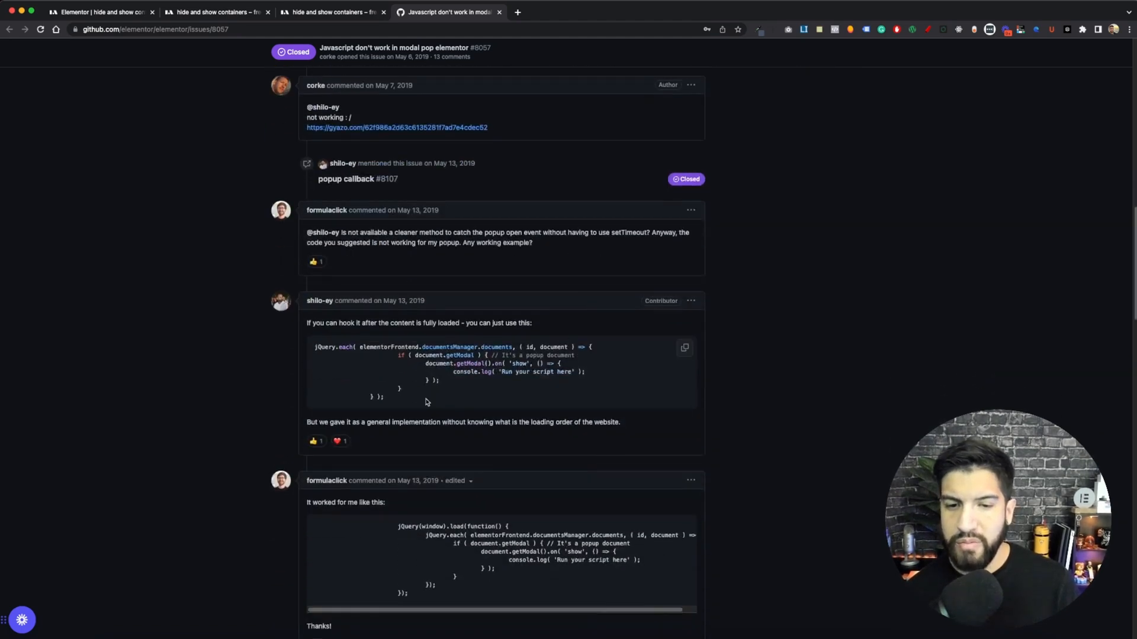
pyautogui.scroll(-3)
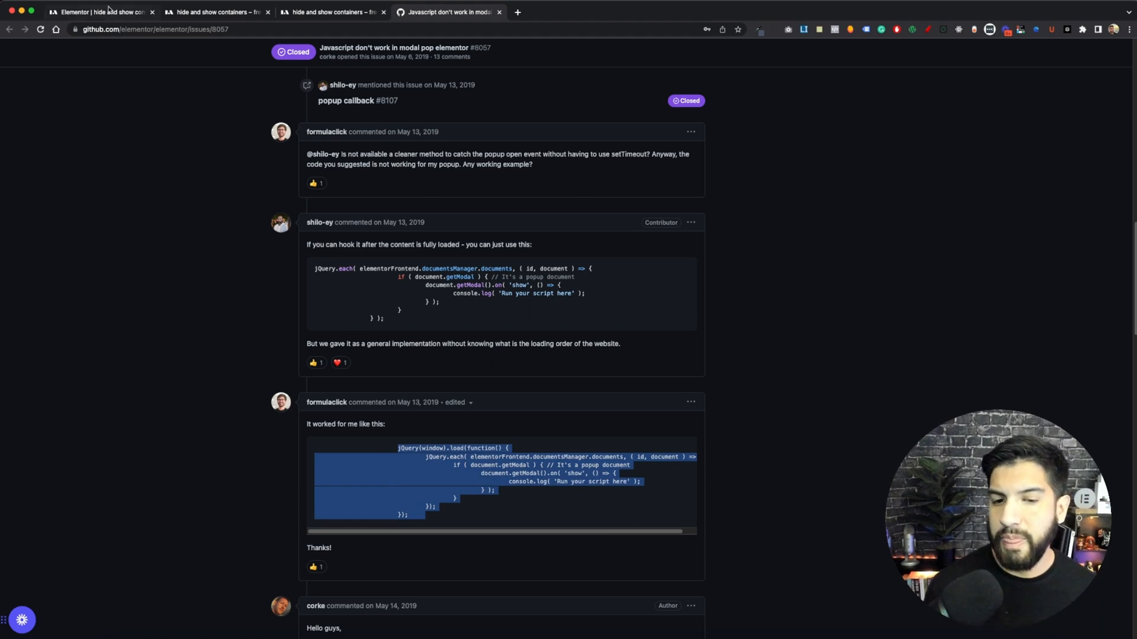
# - Return to the page preview and open the rating popup for editing
pyautogui.click(102, 12)
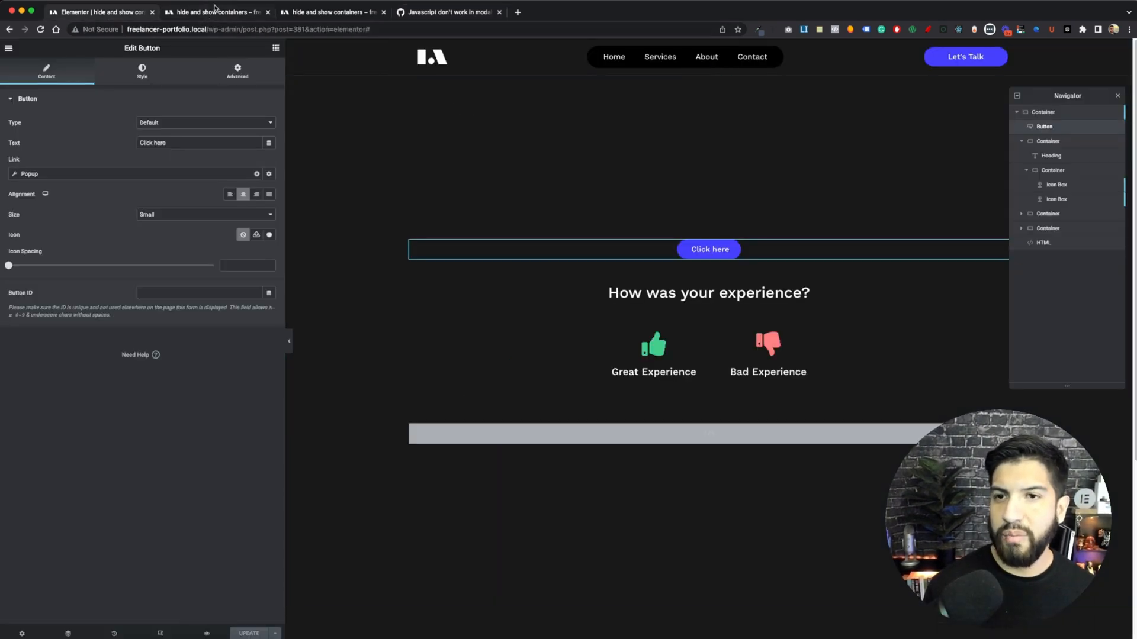
pyautogui.click(330, 12)
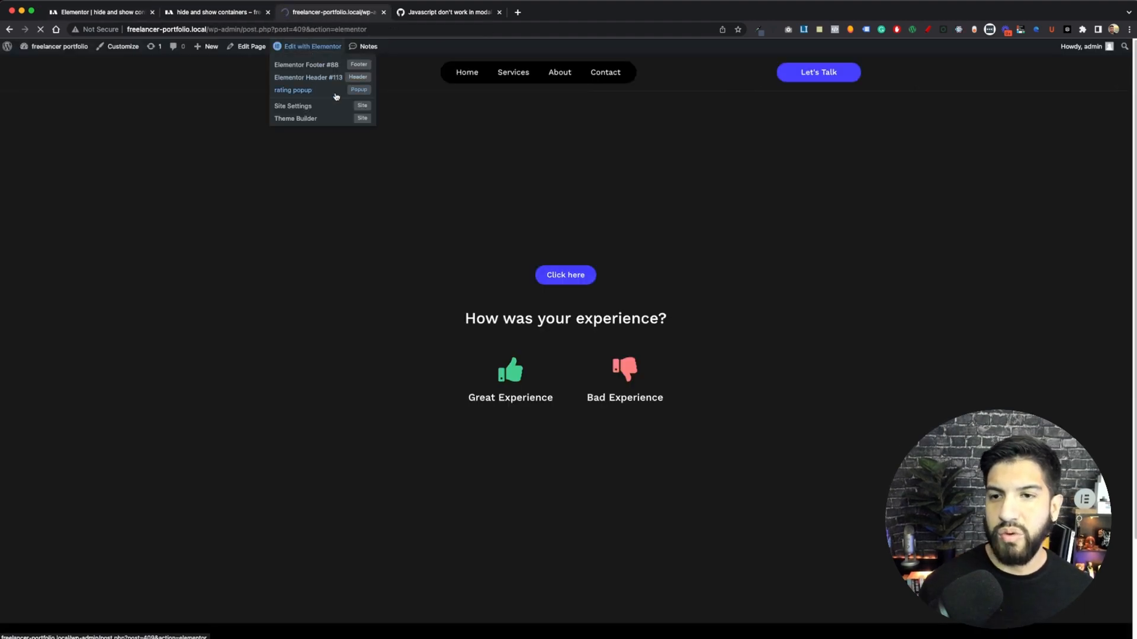
pyautogui.click(293, 90)
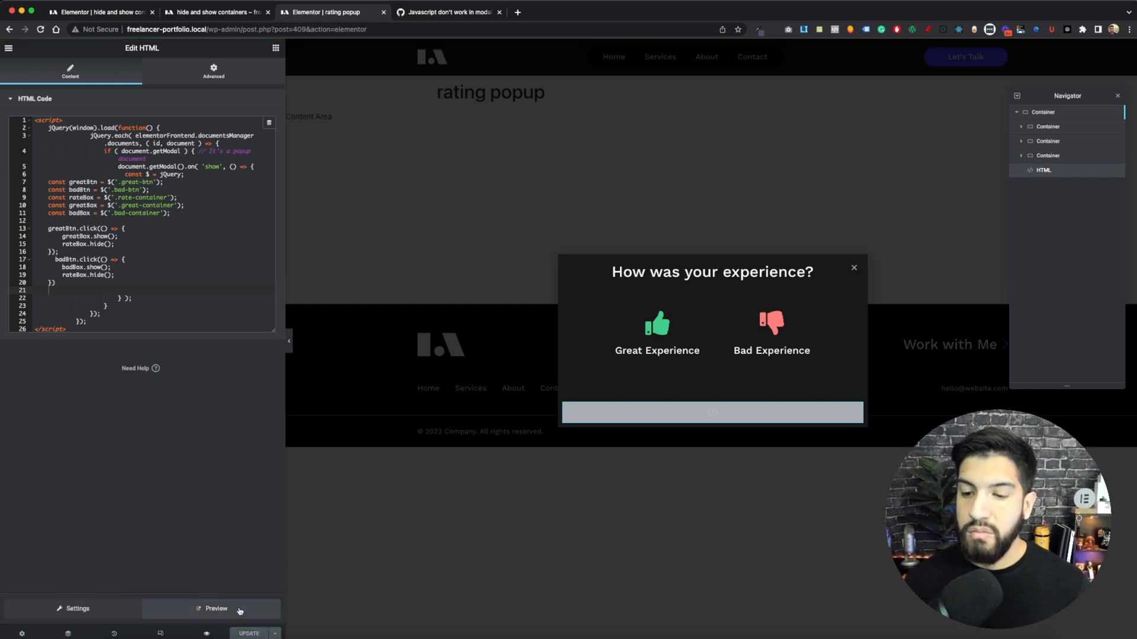
# - Preview the rating popup, then choose Great Experience on the demo page and close the popup
pyautogui.click(216, 608)
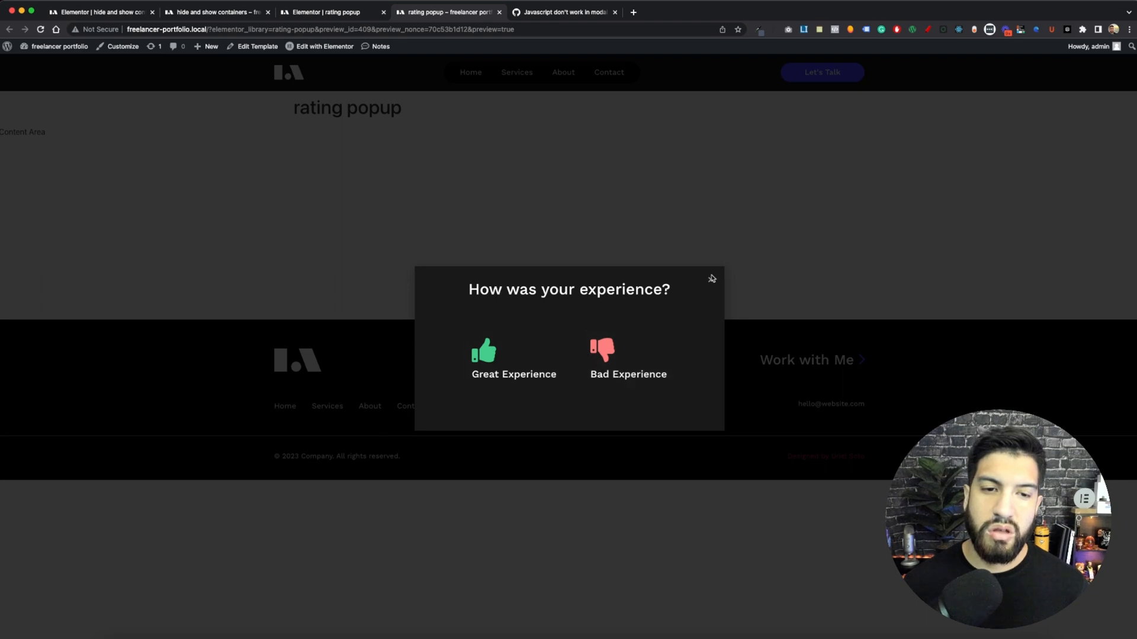
pyautogui.click(711, 279)
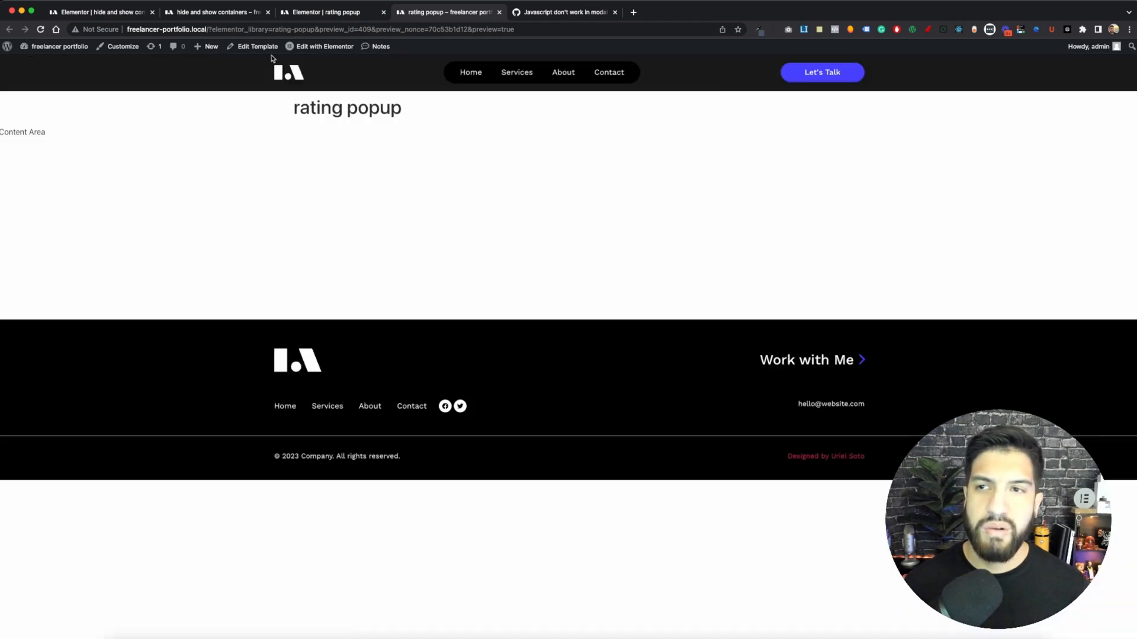
pyautogui.click(214, 12)
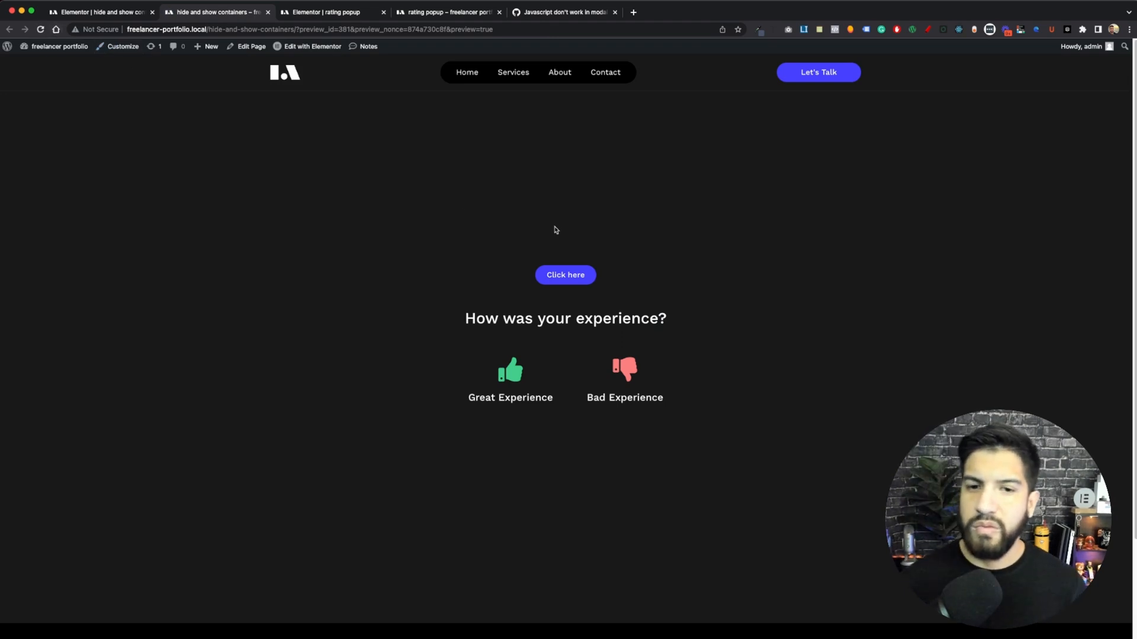
pyautogui.click(510, 371)
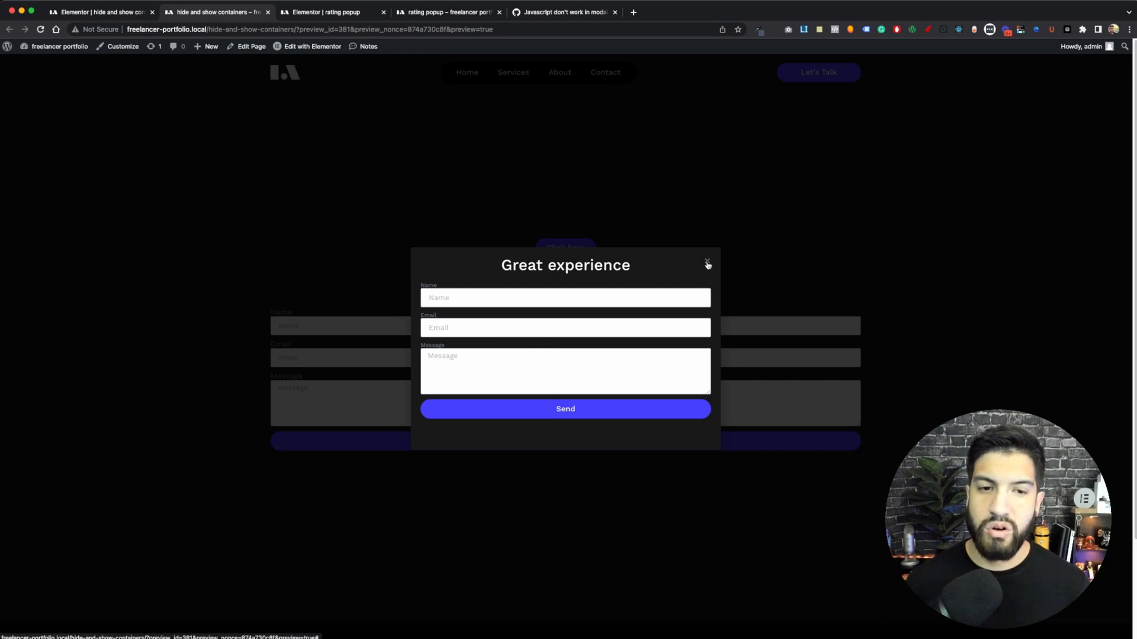
pyautogui.click(707, 263)
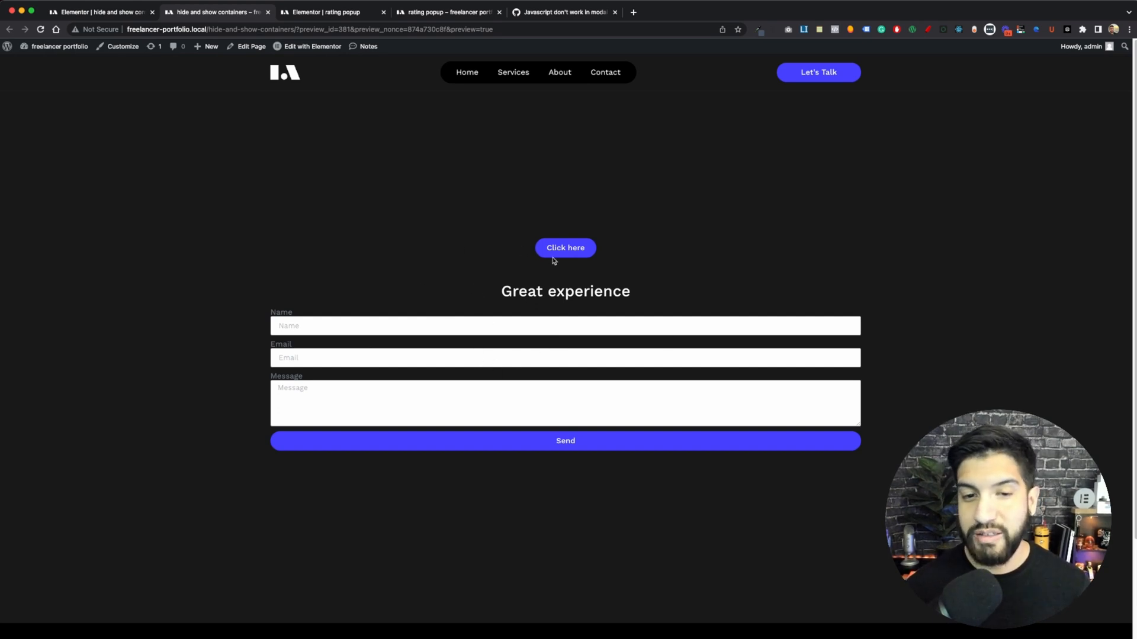
pyautogui.moveTo(278, 163)
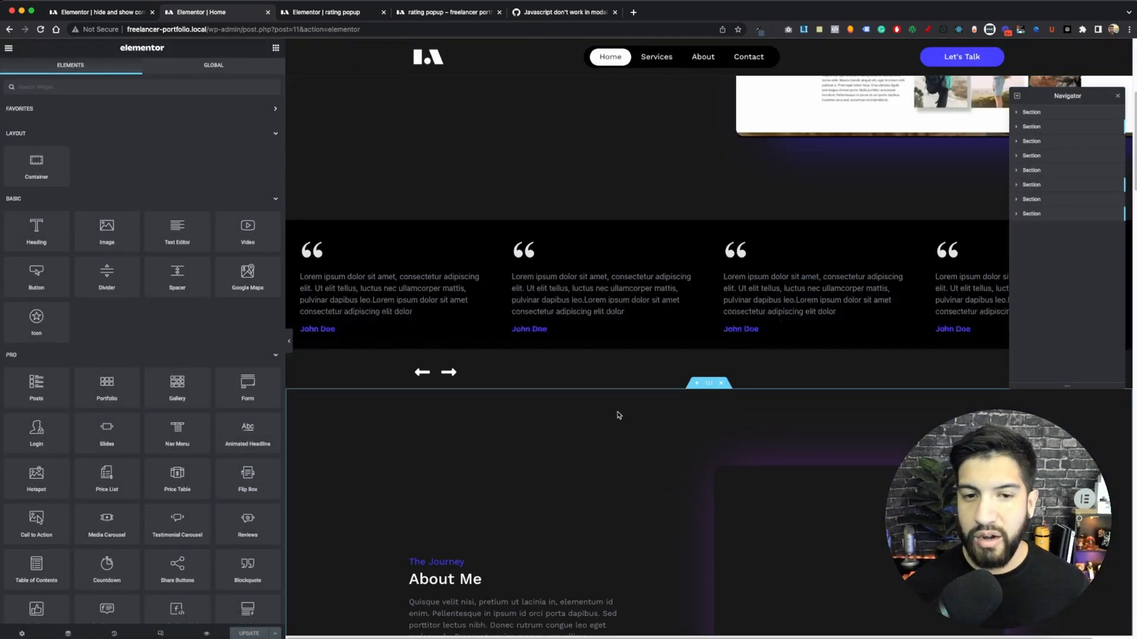
# - Link the pink My Portfolio button to open the rating popup through the Popup dynamic tag
pyautogui.scroll(-3)
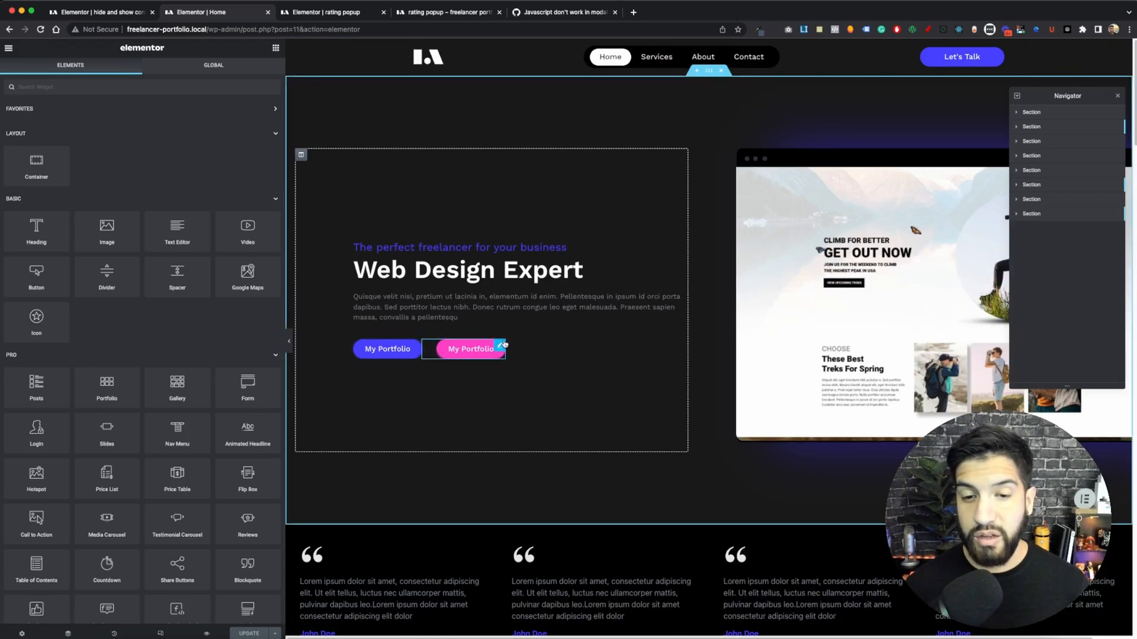
pyautogui.click(470, 349)
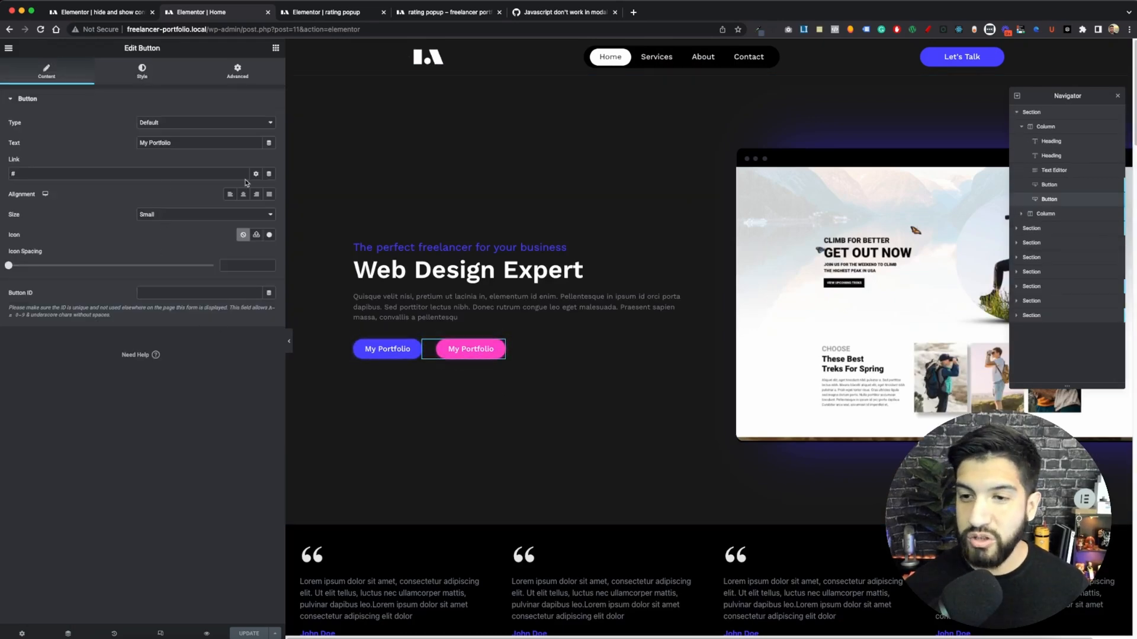
pyautogui.click(255, 173)
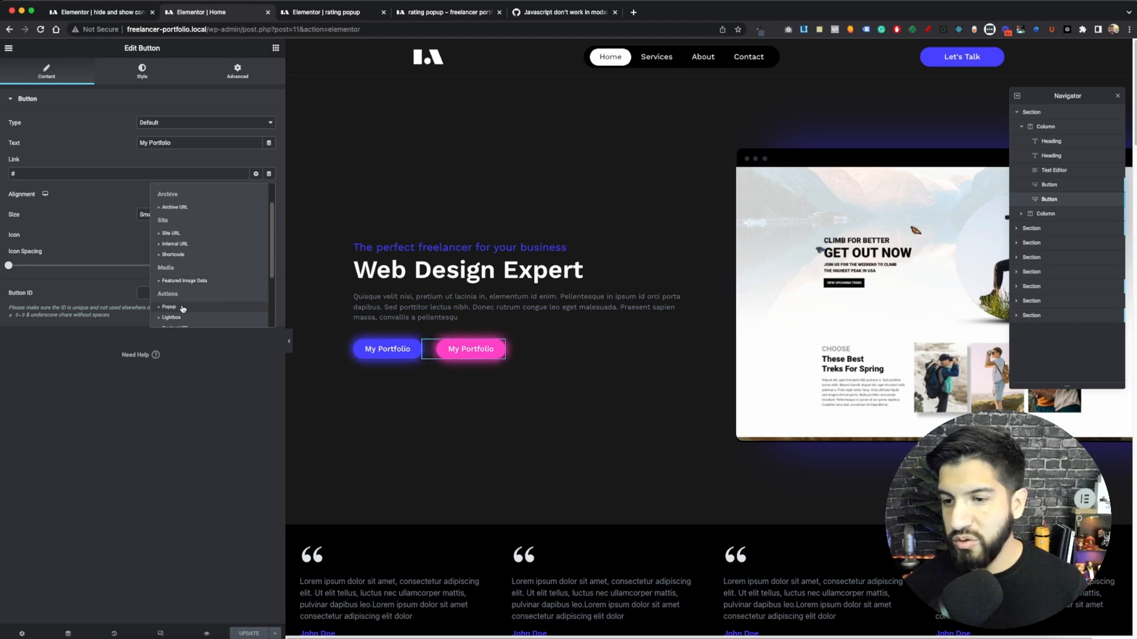
pyautogui.click(168, 306)
pyautogui.write('ra')
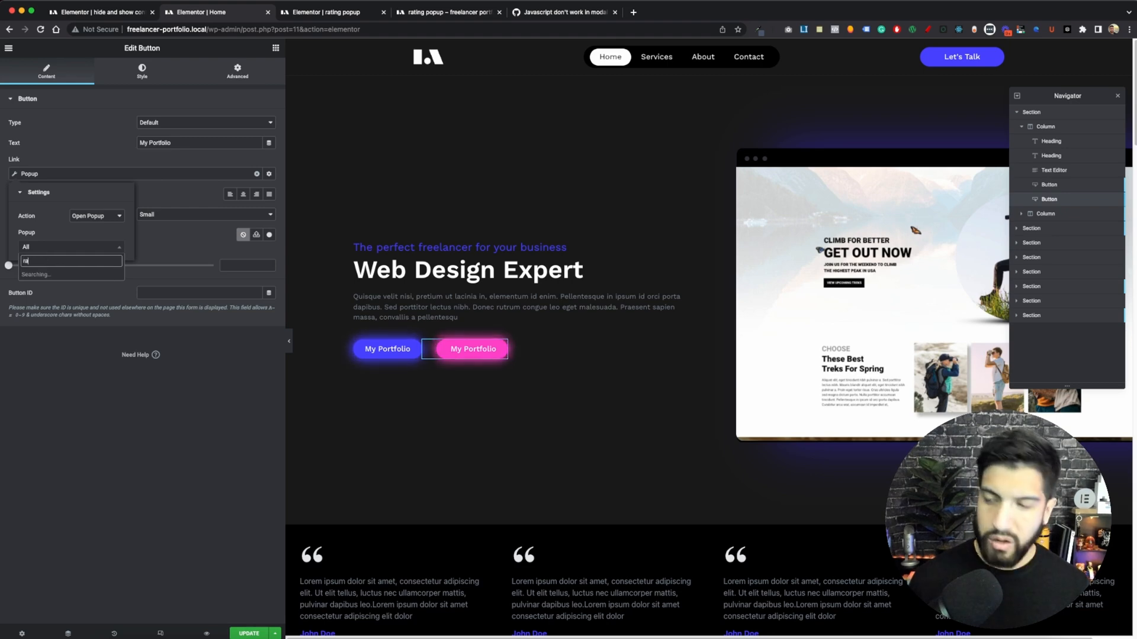
pyautogui.click(70, 261)
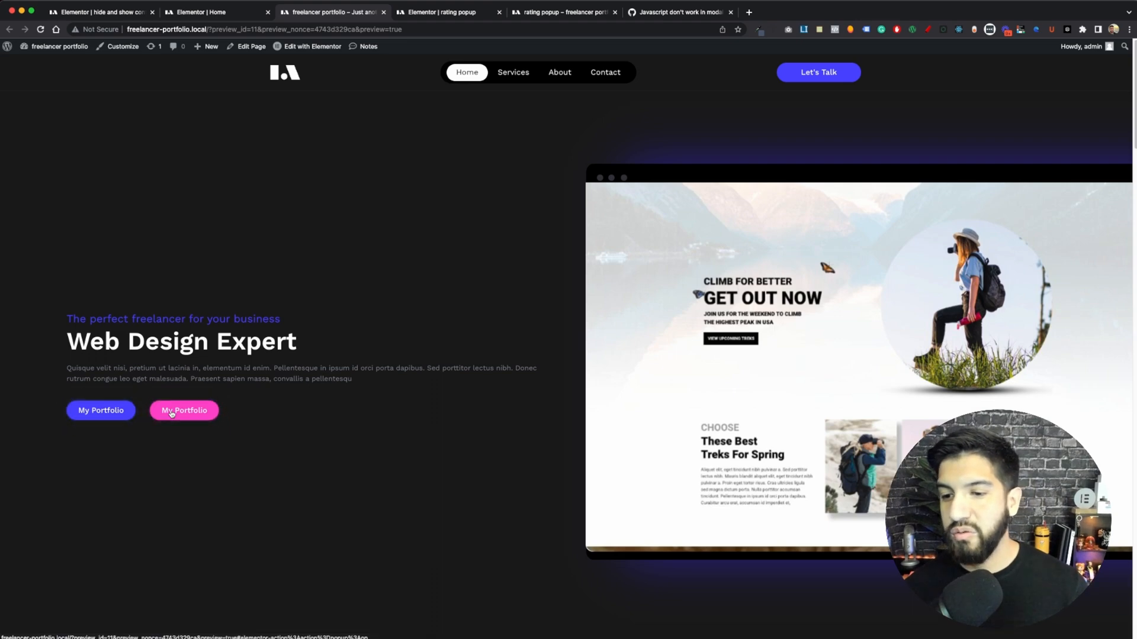
# - Test the button's rating popup, show the Bad Experience form, close it, and go to Dashboard
pyautogui.click(184, 410)
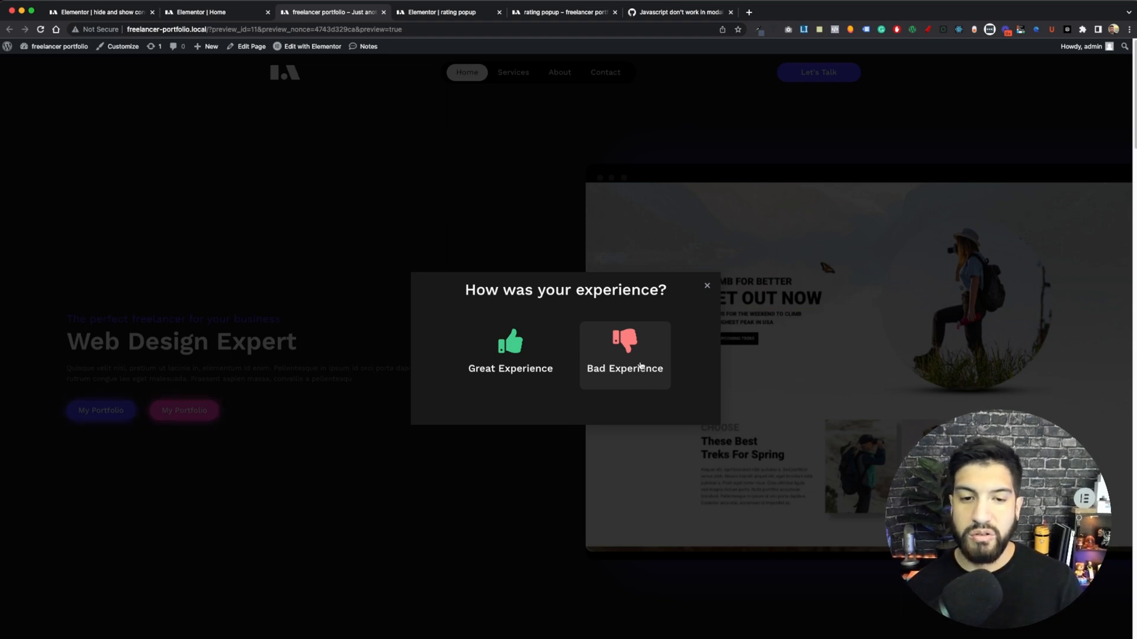
pyautogui.click(624, 348)
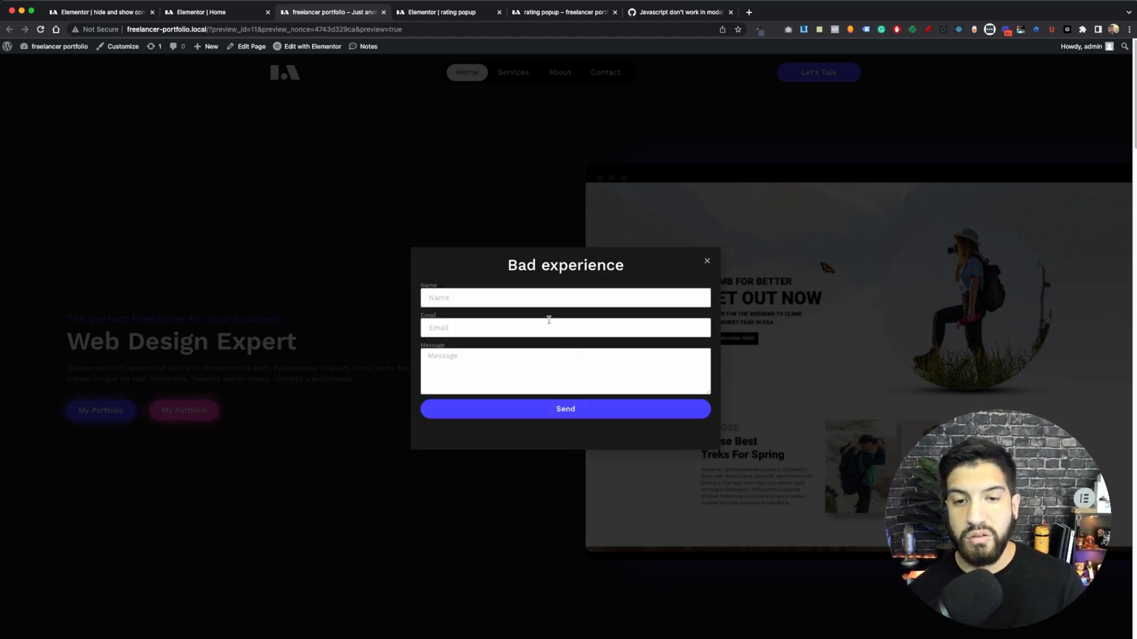
pyautogui.click(707, 261)
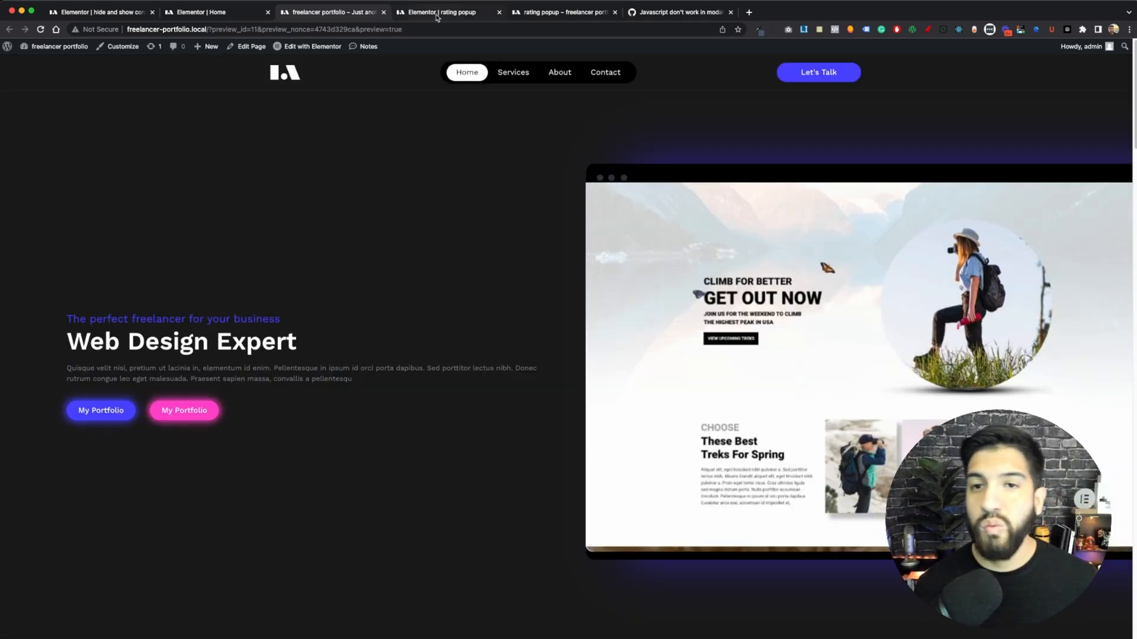
pyautogui.click(445, 12)
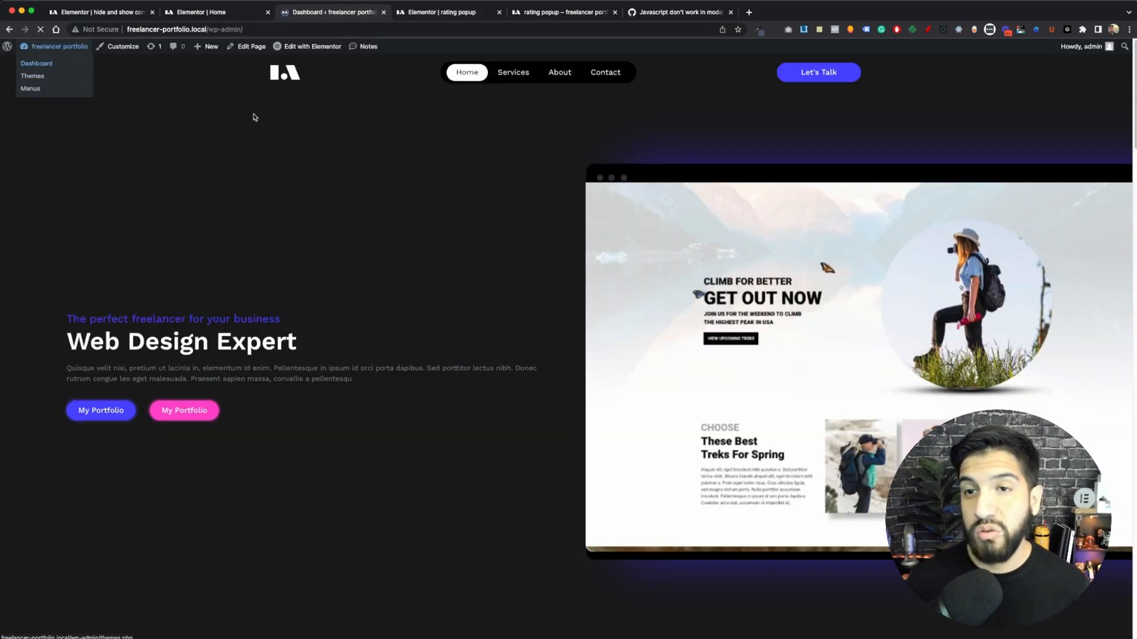
# - Add a new Elementor Custom Code snippet with the popup script, loading at </body> - End
pyautogui.click(36, 63)
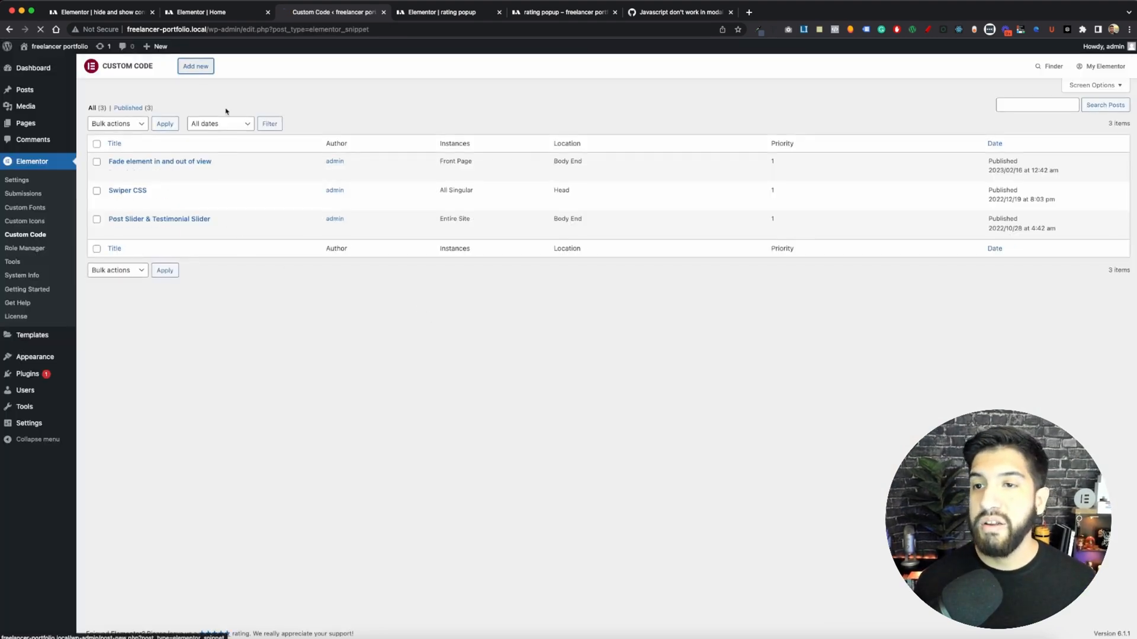
pyautogui.click(195, 66)
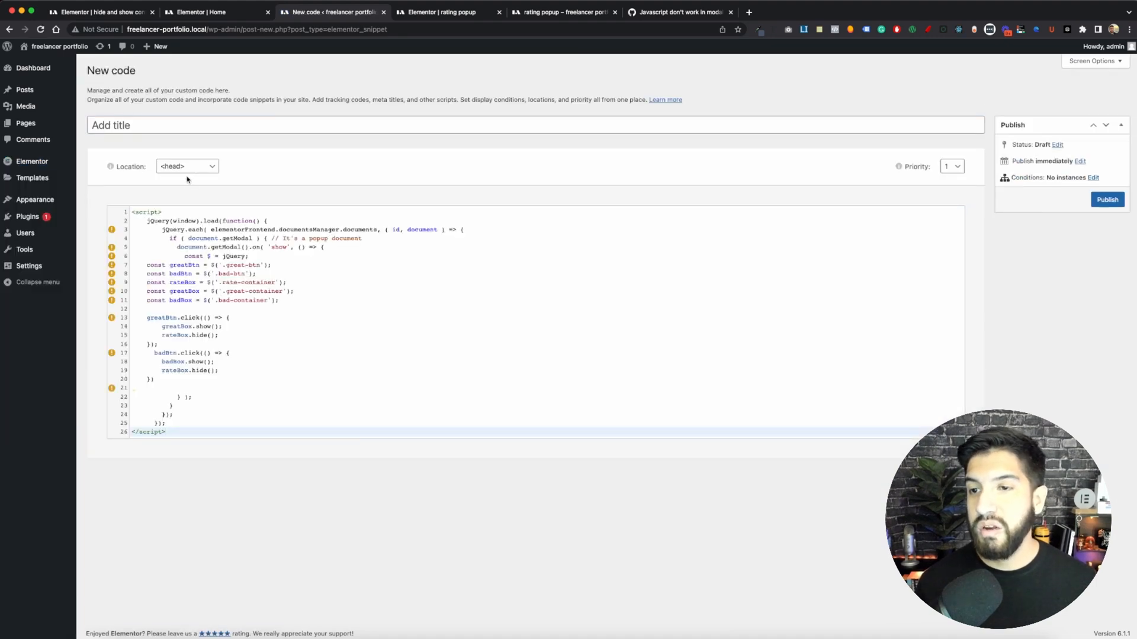
pyautogui.click(187, 165)
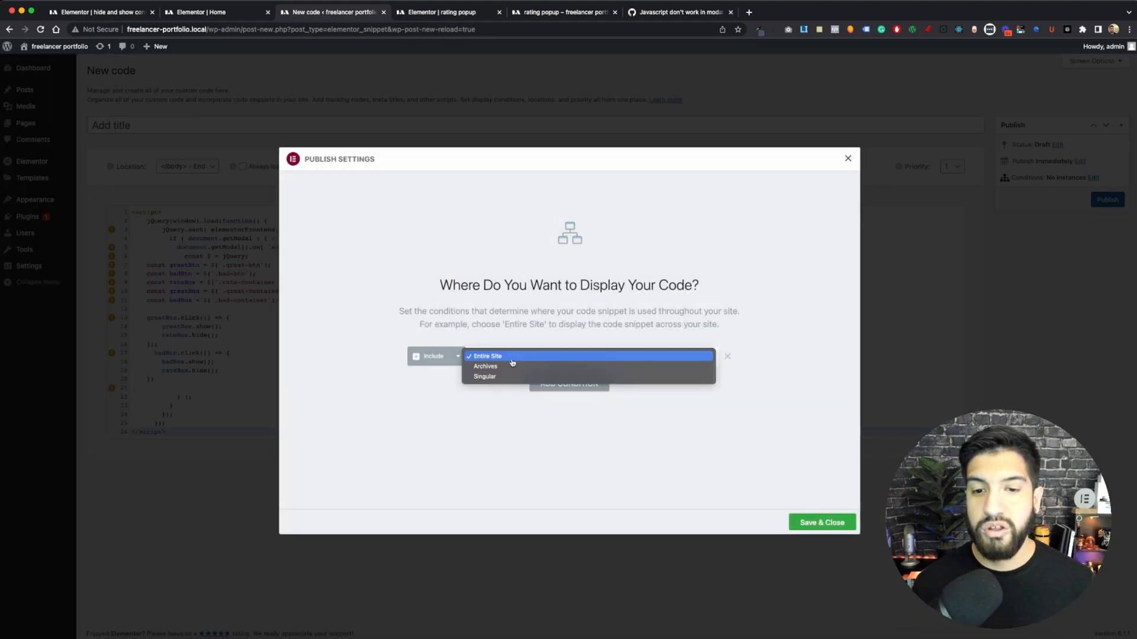
pyautogui.moveTo(508, 363)
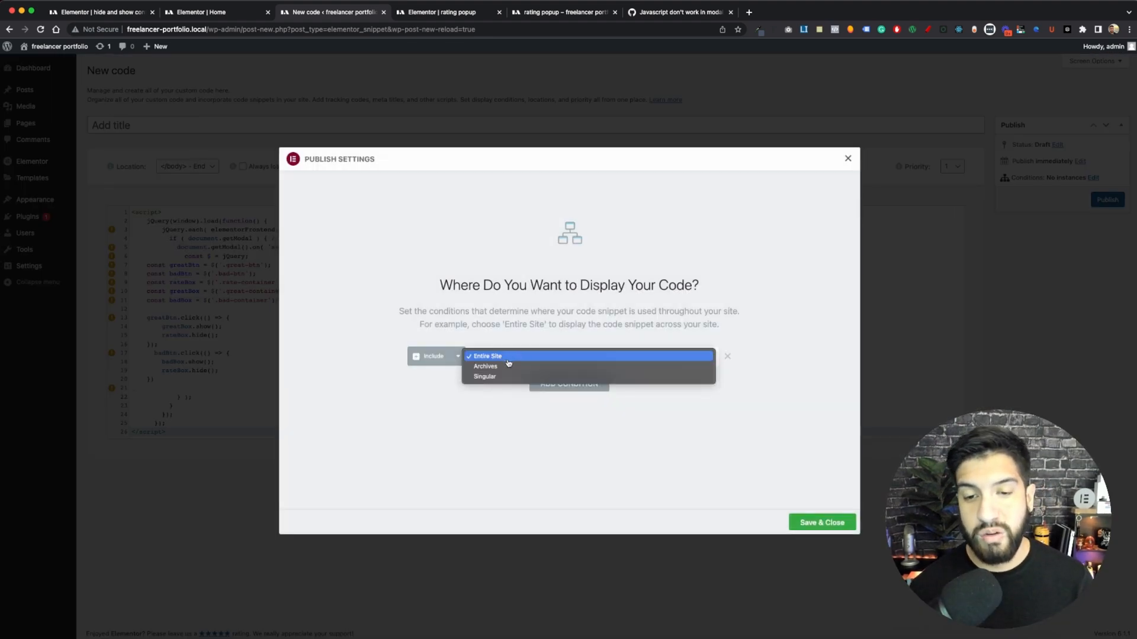
pyautogui.moveTo(497, 378)
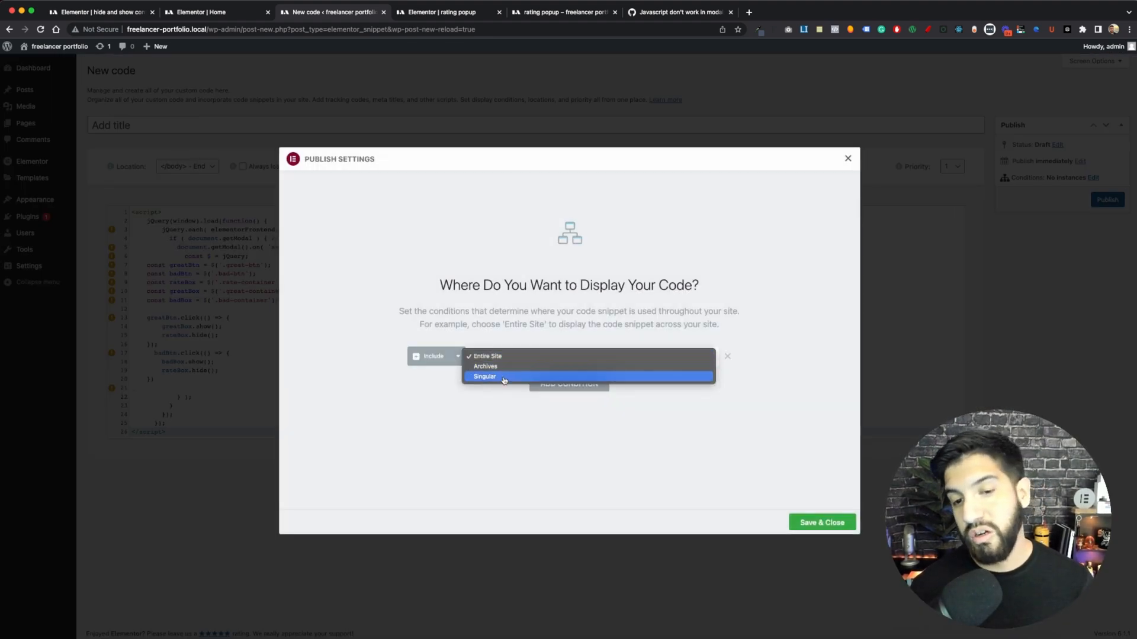
# - Set the snippet's publish condition to Singular > Pages
pyautogui.click(484, 376)
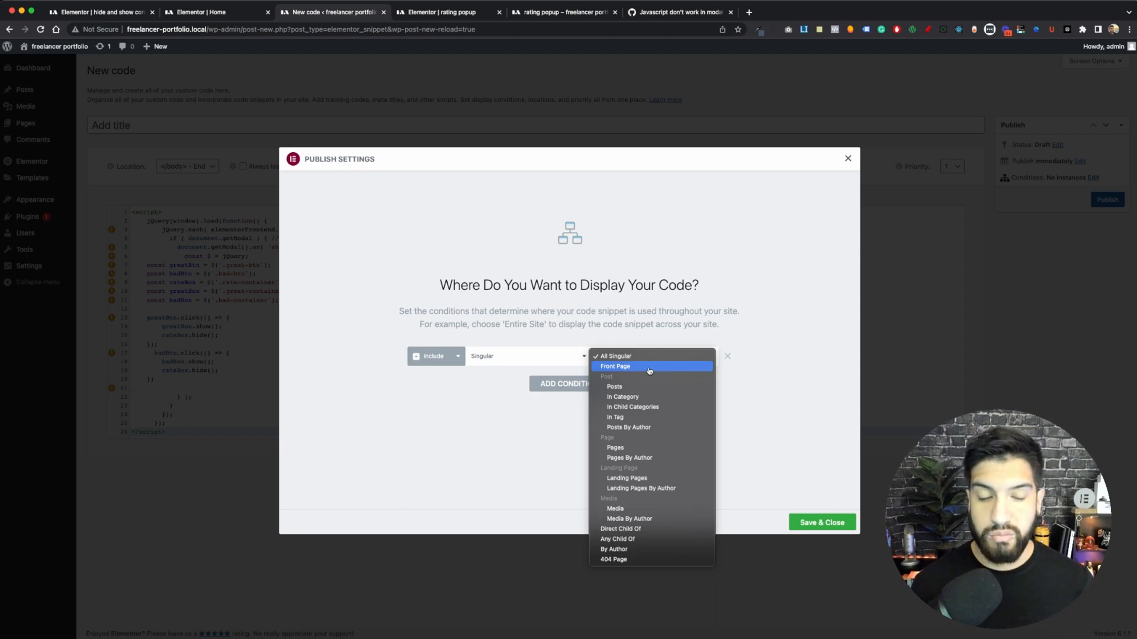
pyautogui.moveTo(629, 386)
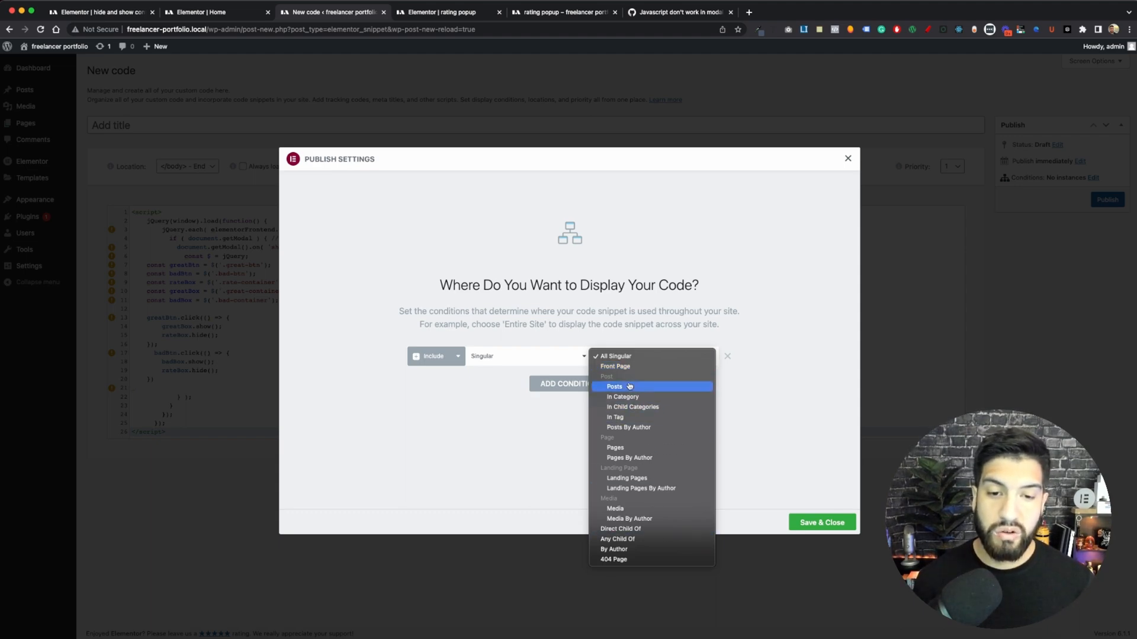
pyautogui.click(614, 447)
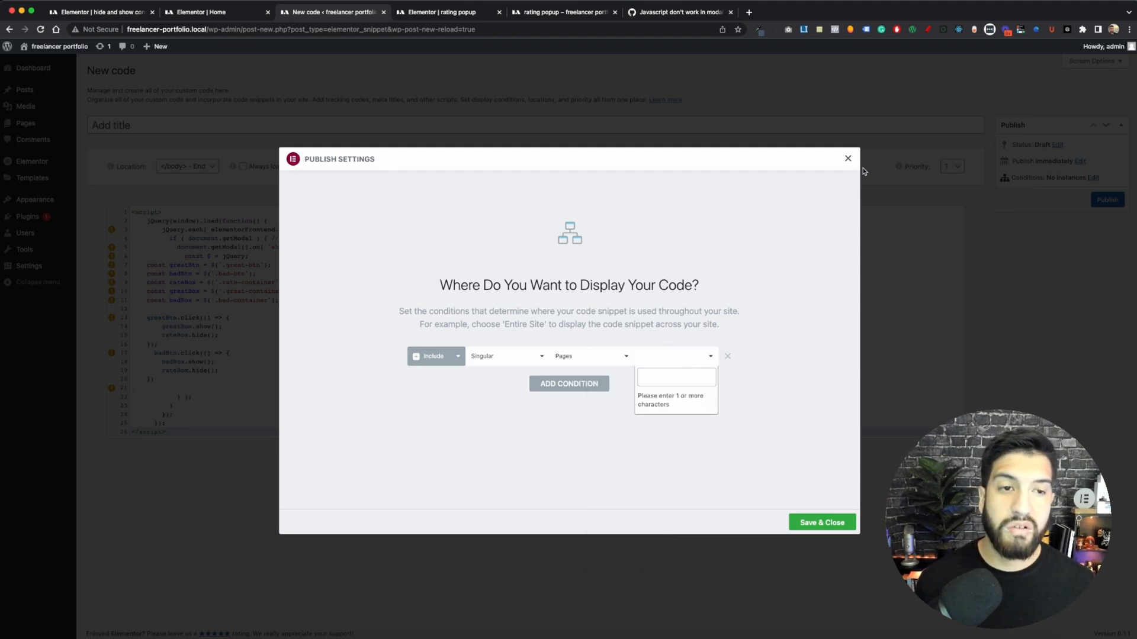
pyautogui.click(846, 158)
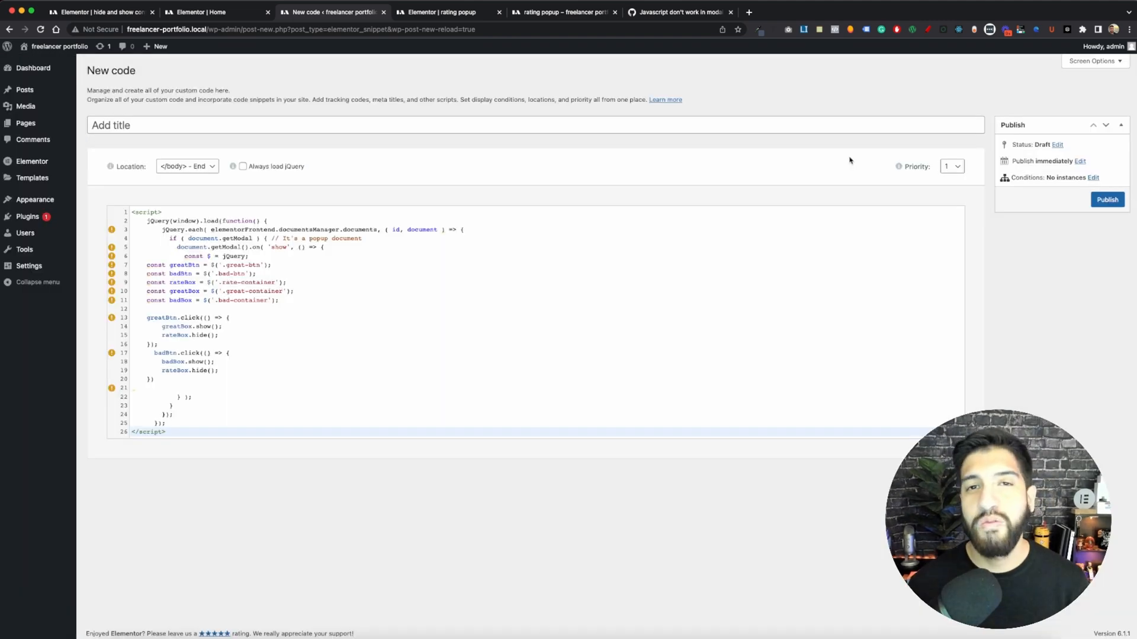